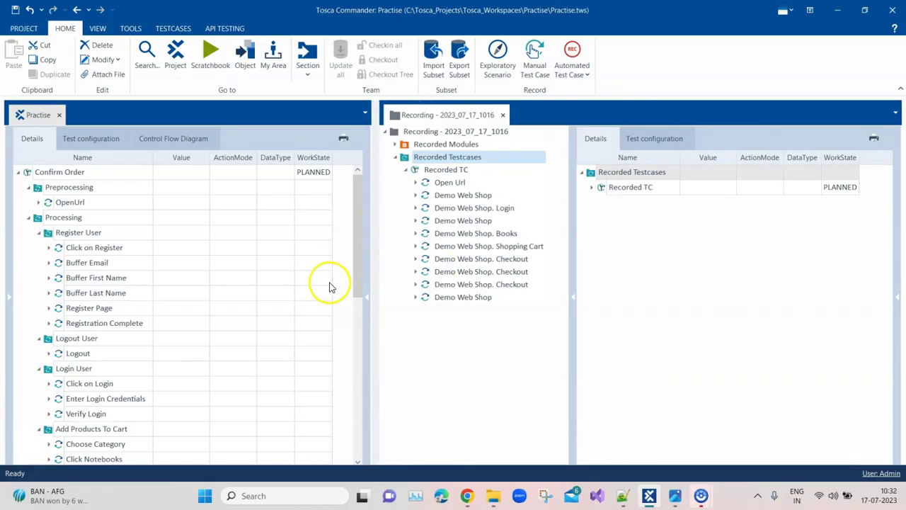
pyautogui.moveTo(238, 243)
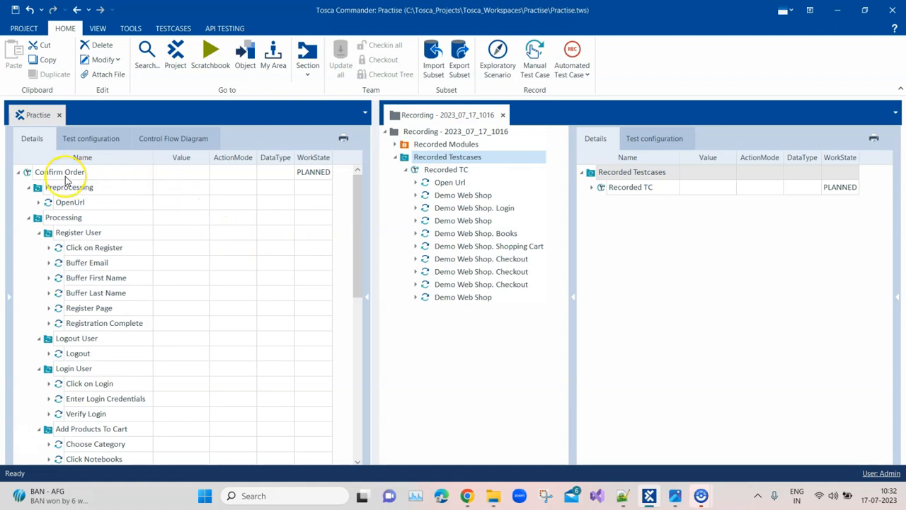
pyautogui.moveTo(111, 296)
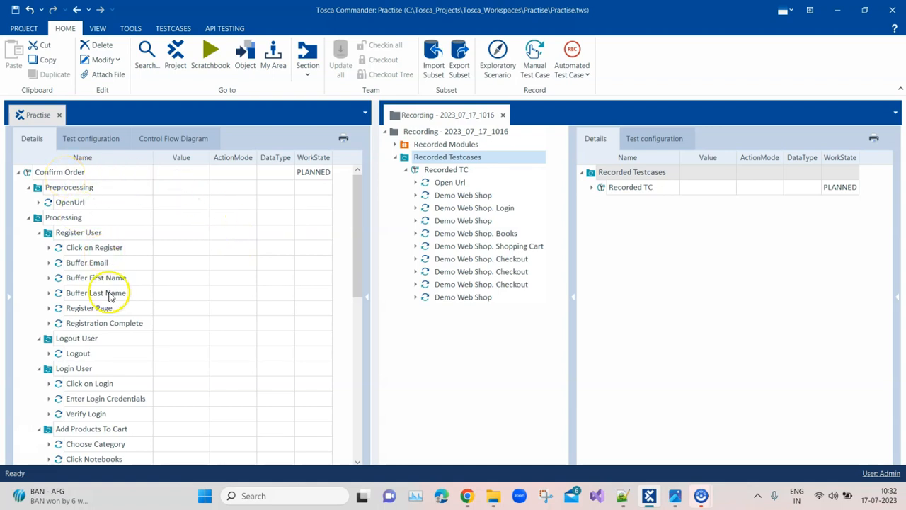
pyautogui.moveTo(125, 195)
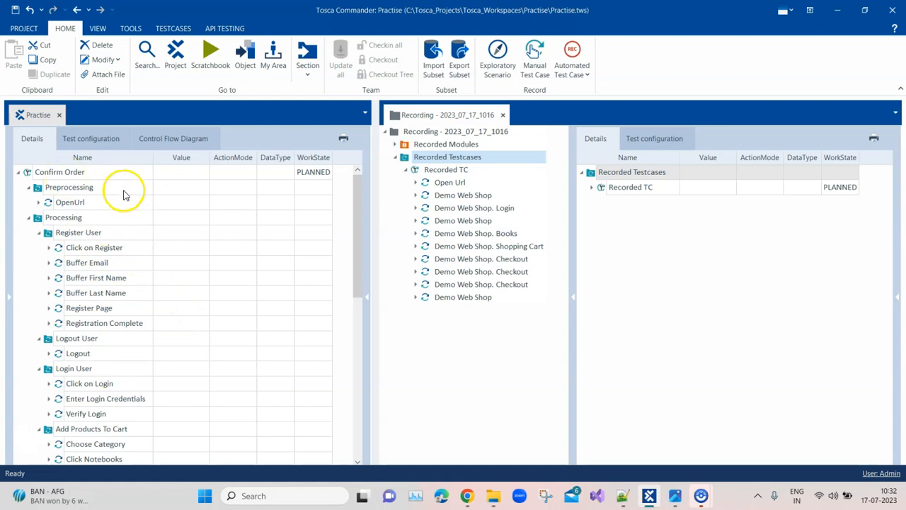
pyautogui.moveTo(255, 375)
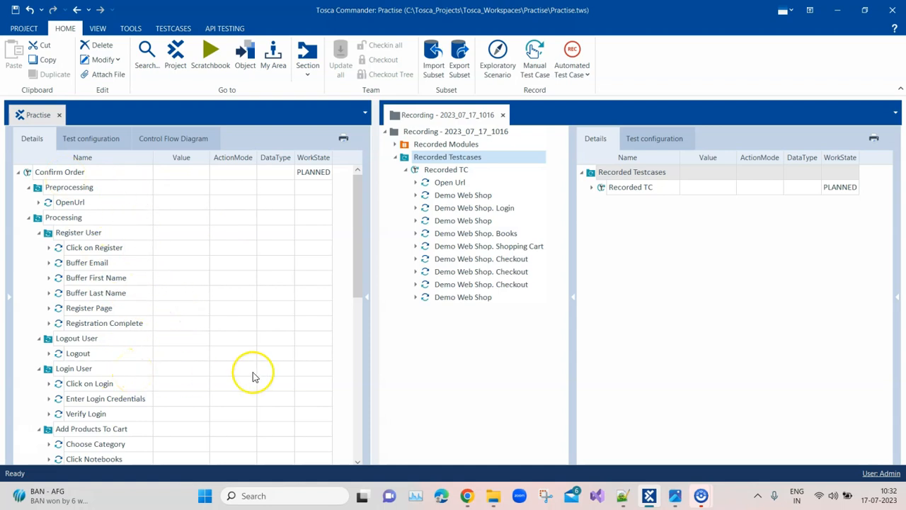
pyautogui.moveTo(453, 226)
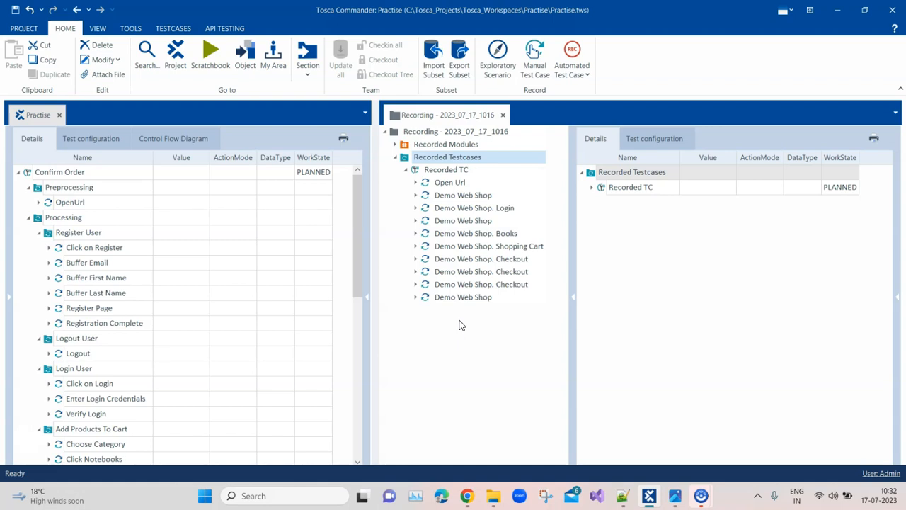
# - Briefly show and hide the recorded modules list, then move down the Confirm Order tree
pyautogui.click(396, 149)
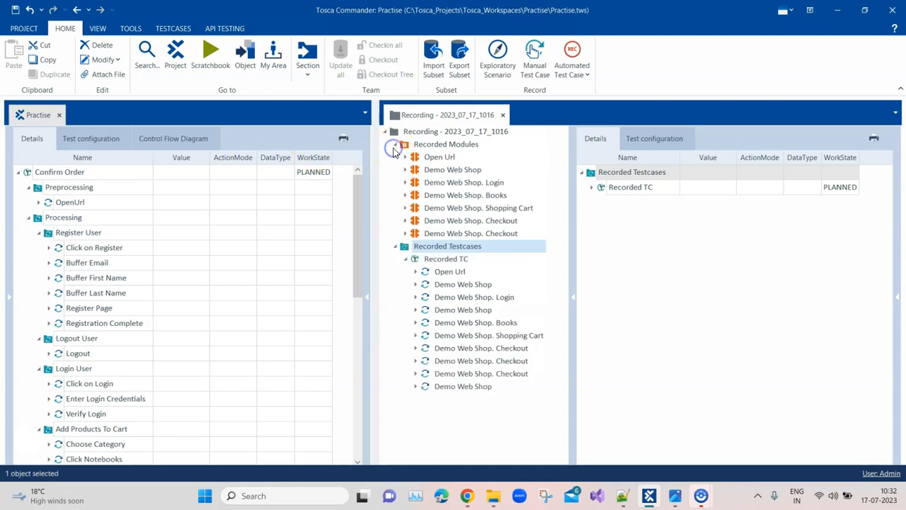
pyautogui.click(395, 145)
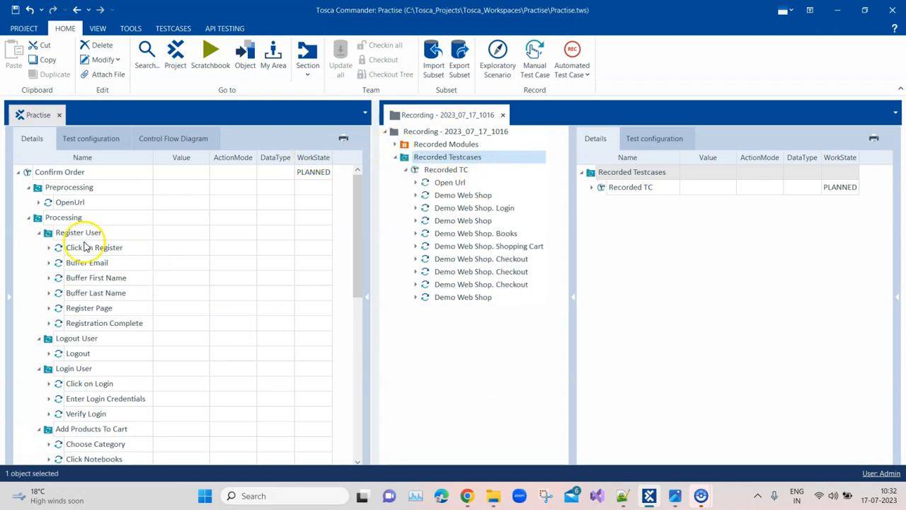
pyautogui.moveTo(347, 223)
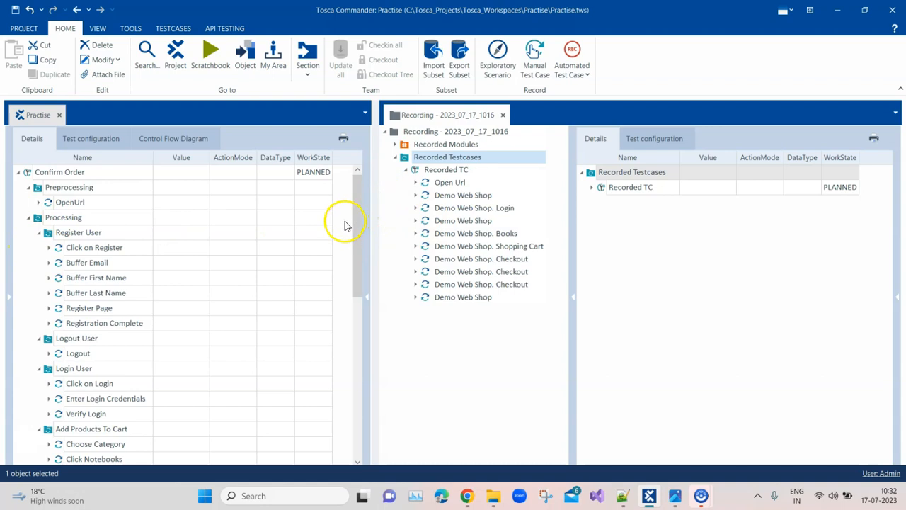
pyautogui.moveTo(368, 227)
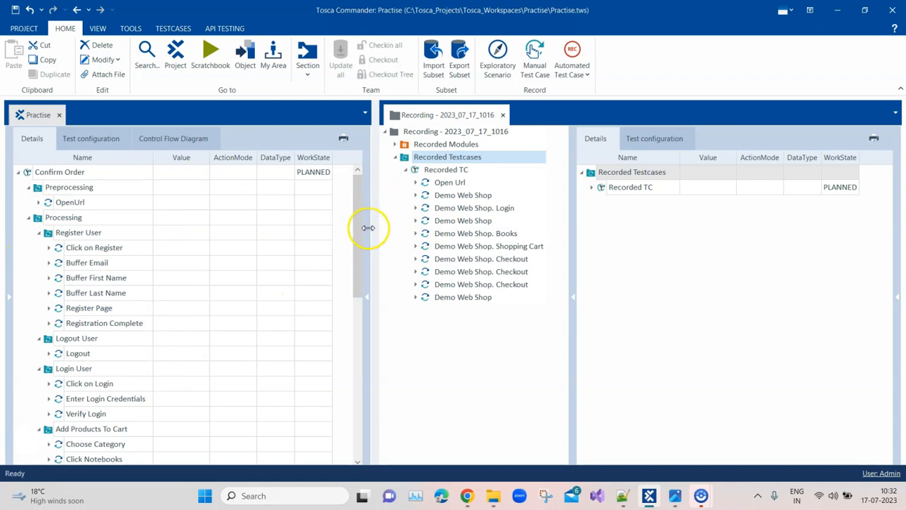
pyautogui.scroll(-3)
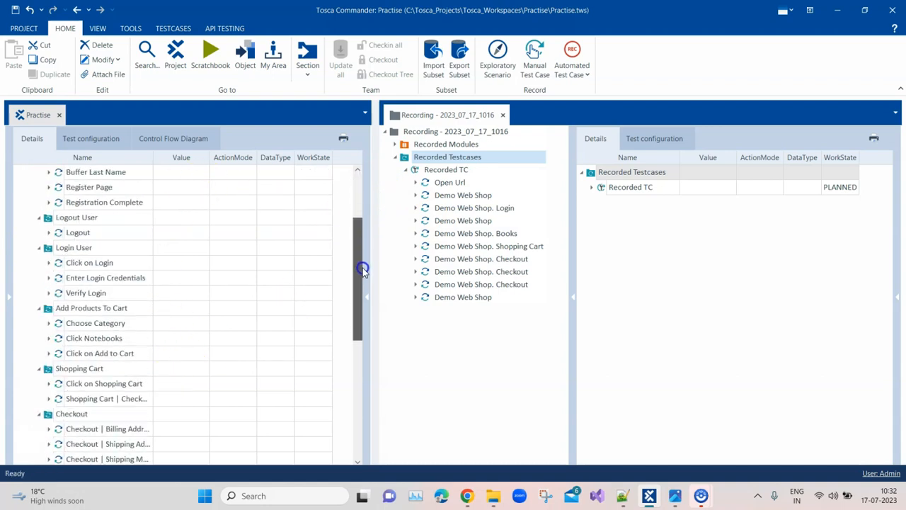
pyautogui.scroll(-3)
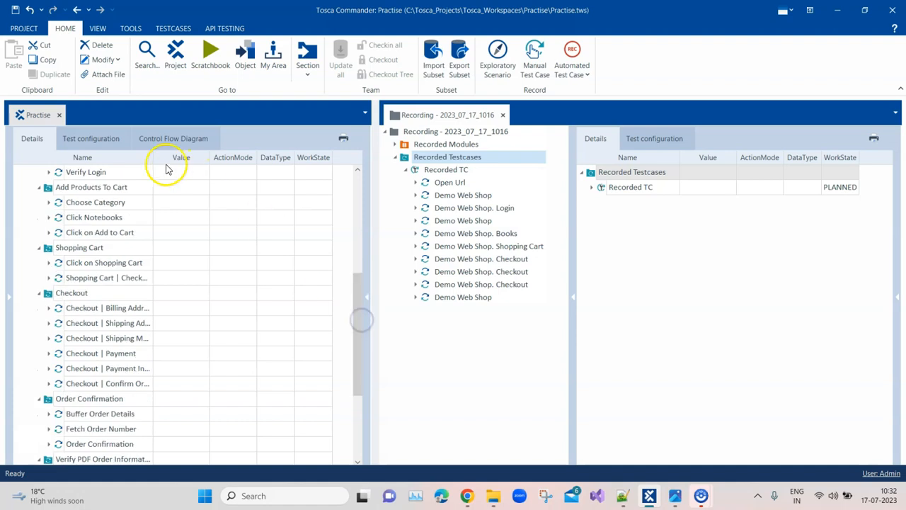
# - Widen the Name column so long step names show in full, reviewing down to Verify PDF Order Information and back up
pyautogui.click(86, 171)
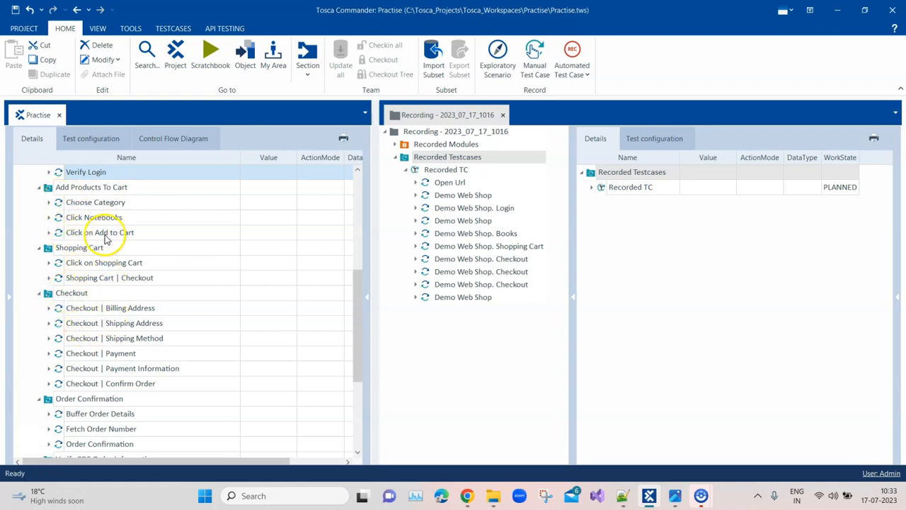
pyautogui.scroll(-3)
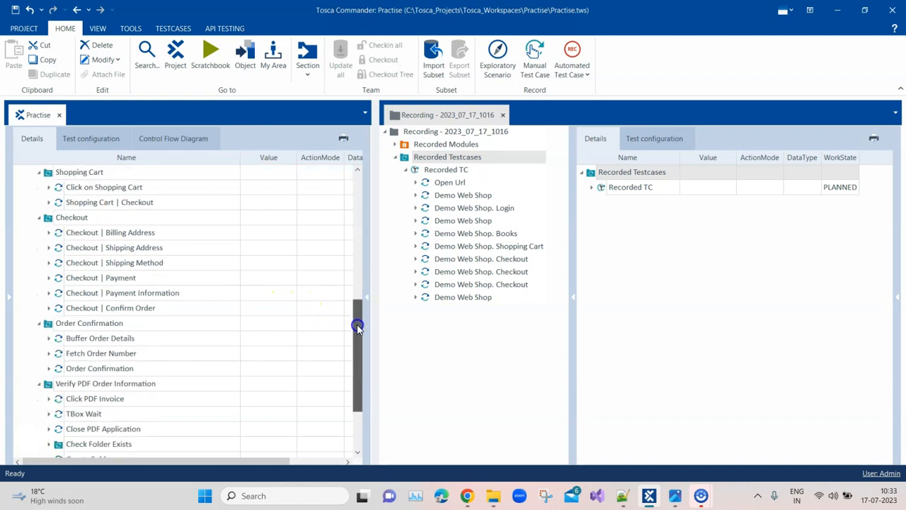
pyautogui.scroll(3)
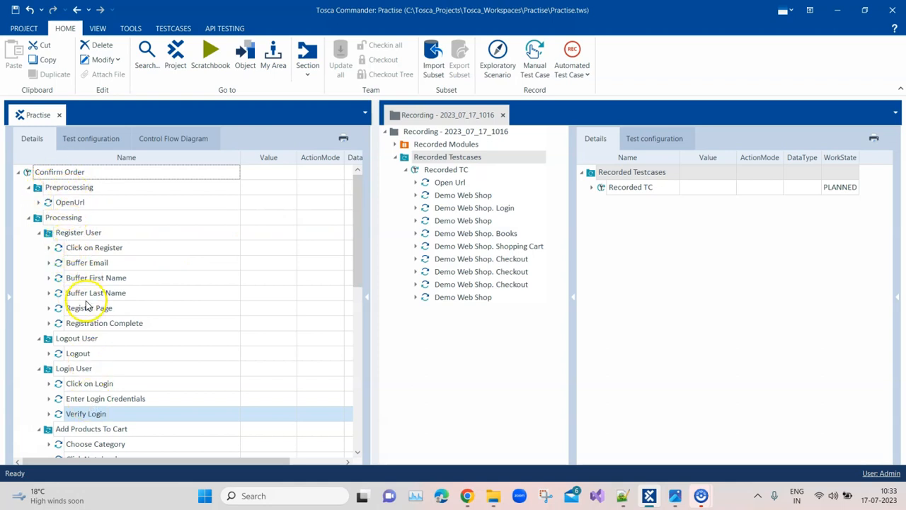
pyautogui.moveTo(77, 217)
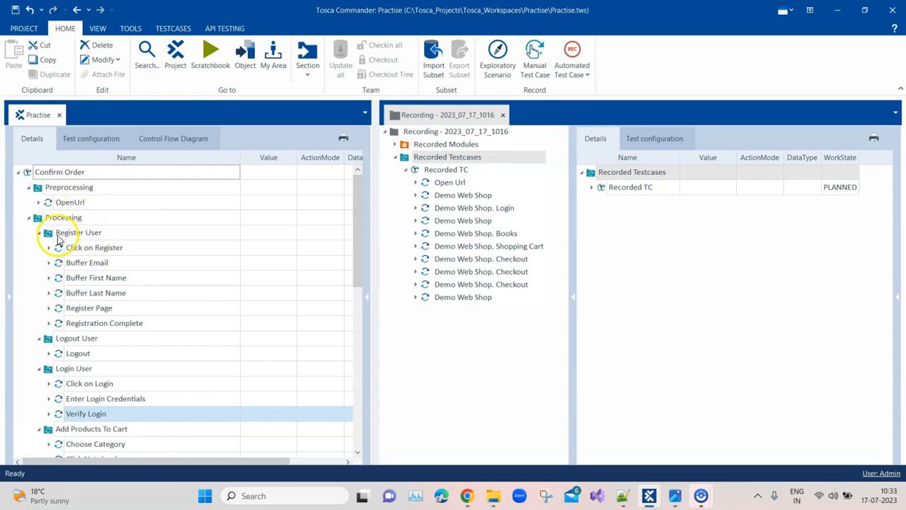
pyautogui.moveTo(106, 239)
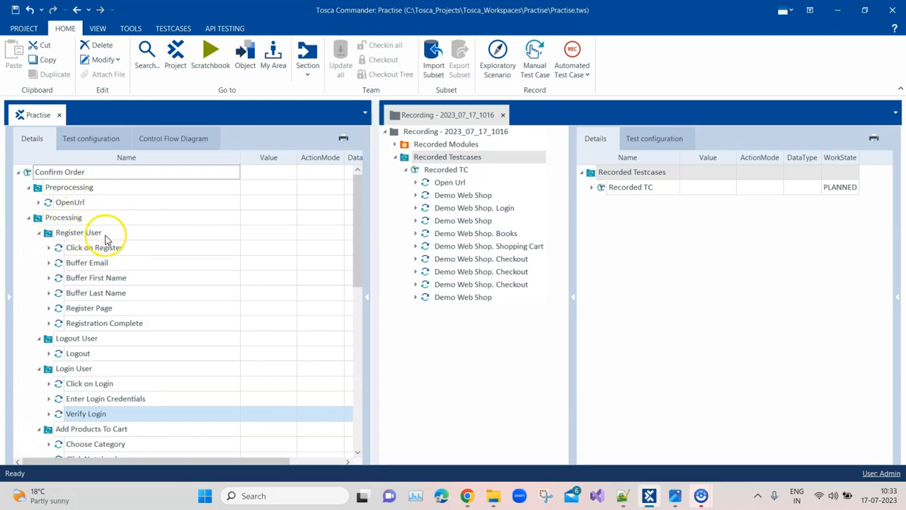
pyautogui.moveTo(105, 266)
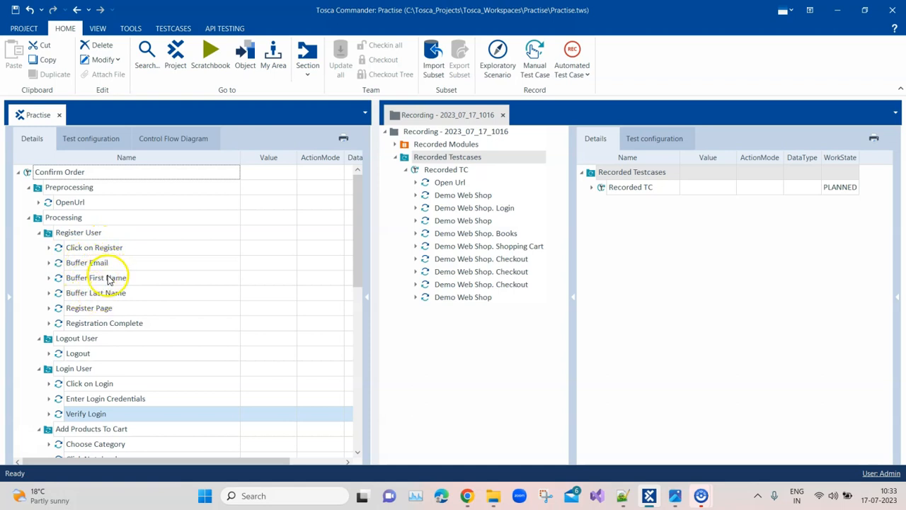
pyautogui.moveTo(101, 311)
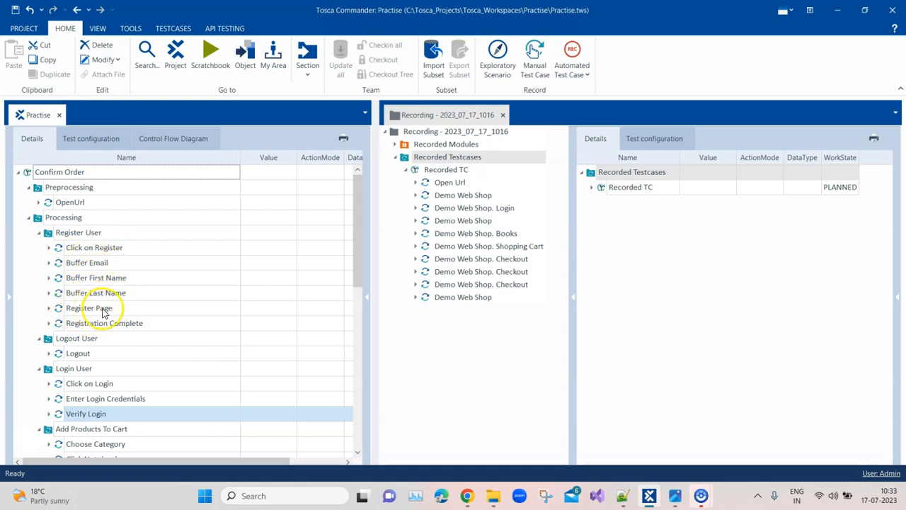
pyautogui.moveTo(62, 331)
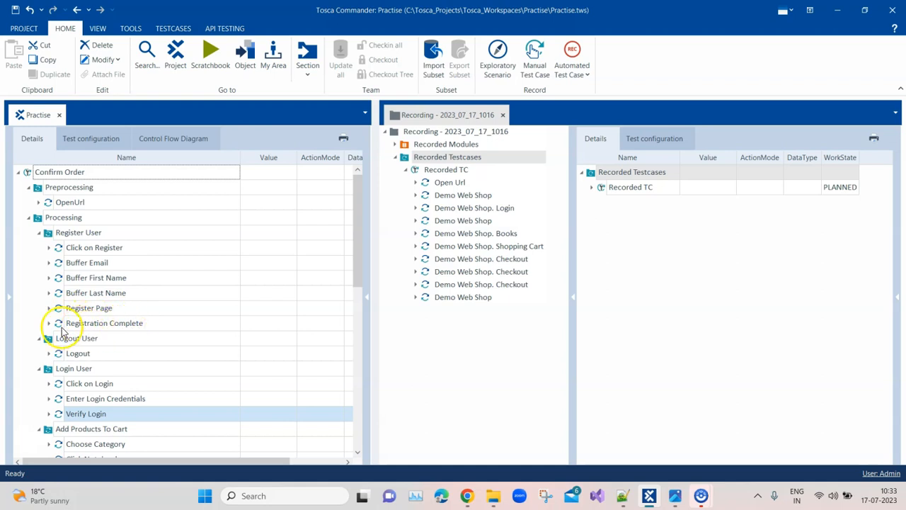
pyautogui.moveTo(317, 246)
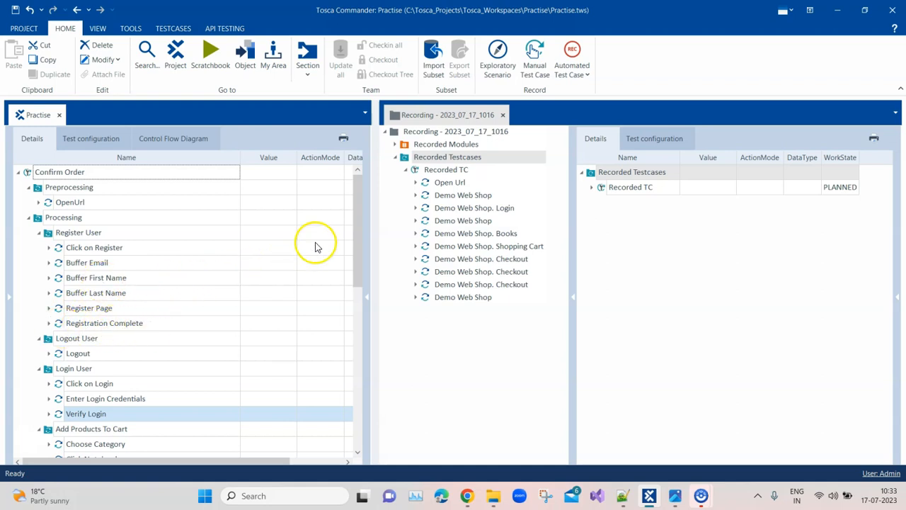
pyautogui.scroll(-3)
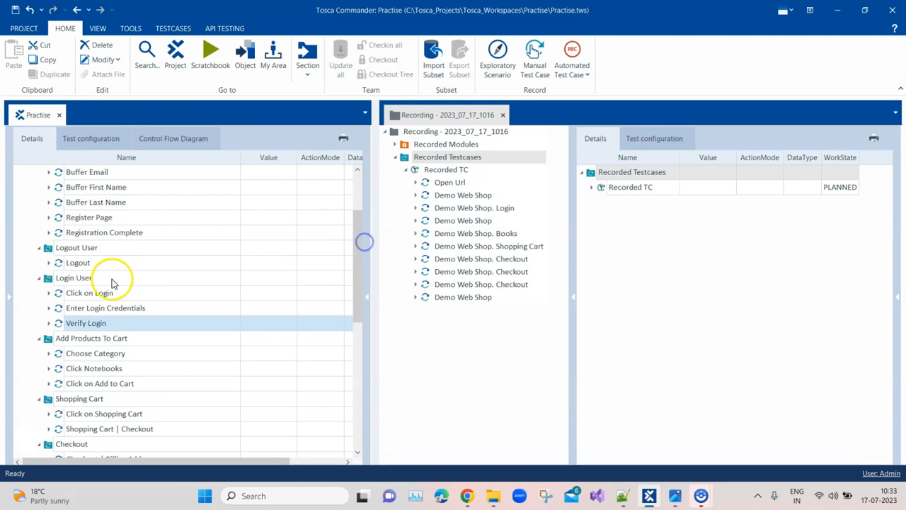
pyautogui.moveTo(133, 307)
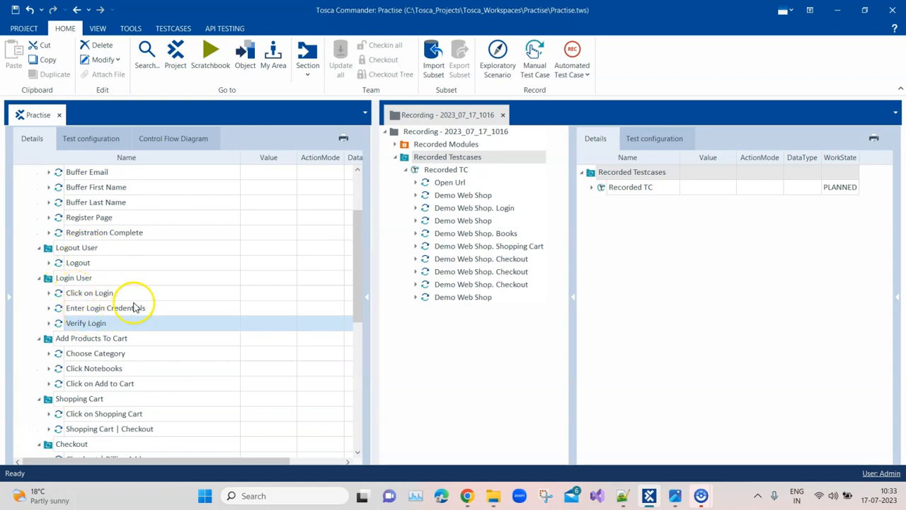
pyautogui.scroll(-3)
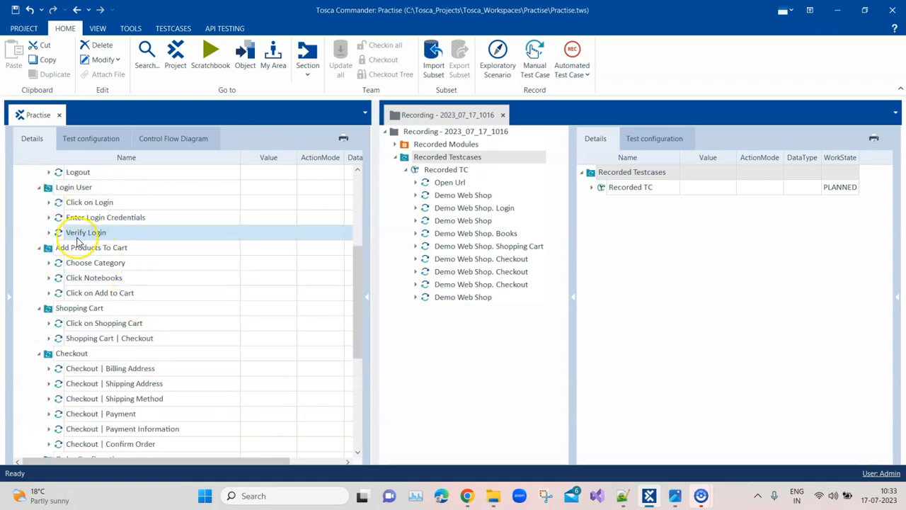
pyautogui.moveTo(111, 316)
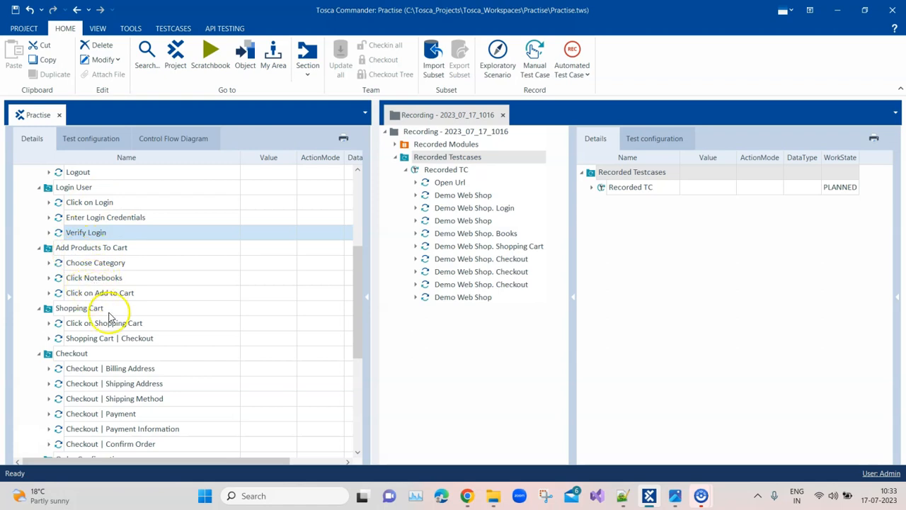
pyautogui.scroll(-3)
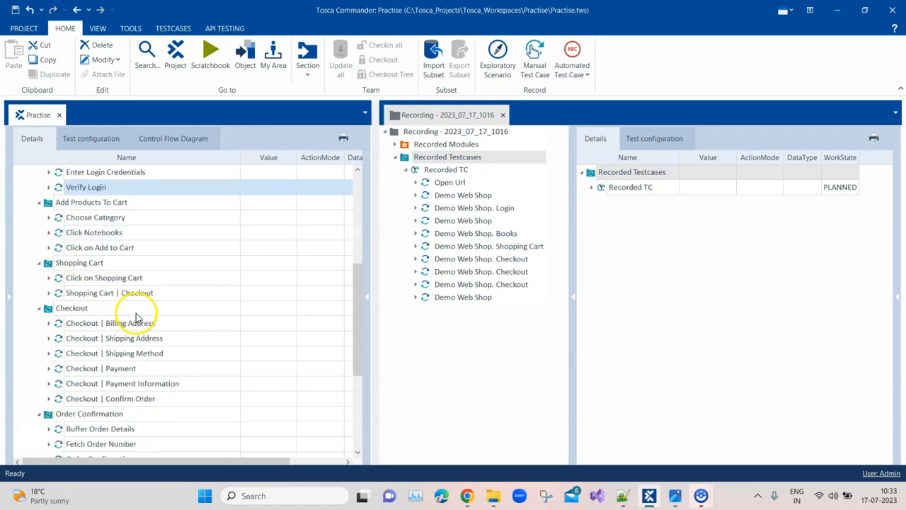
pyautogui.moveTo(136, 291)
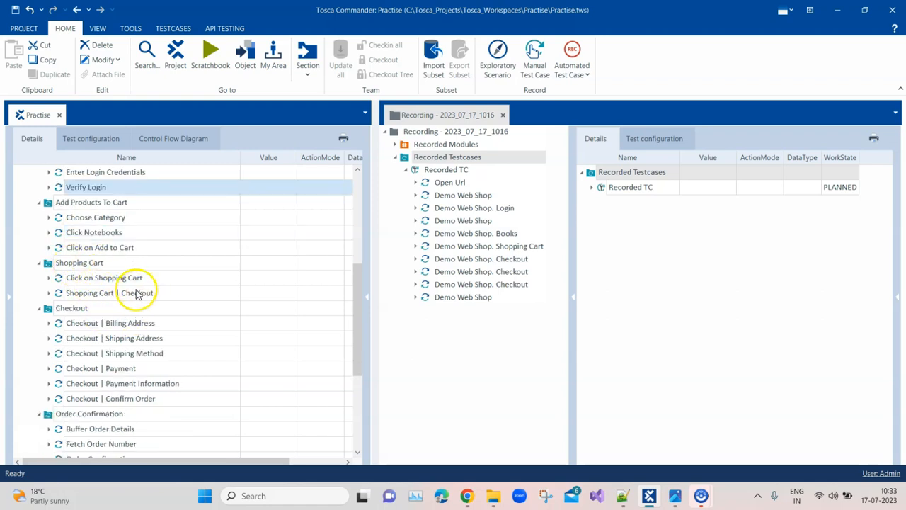
pyautogui.moveTo(119, 314)
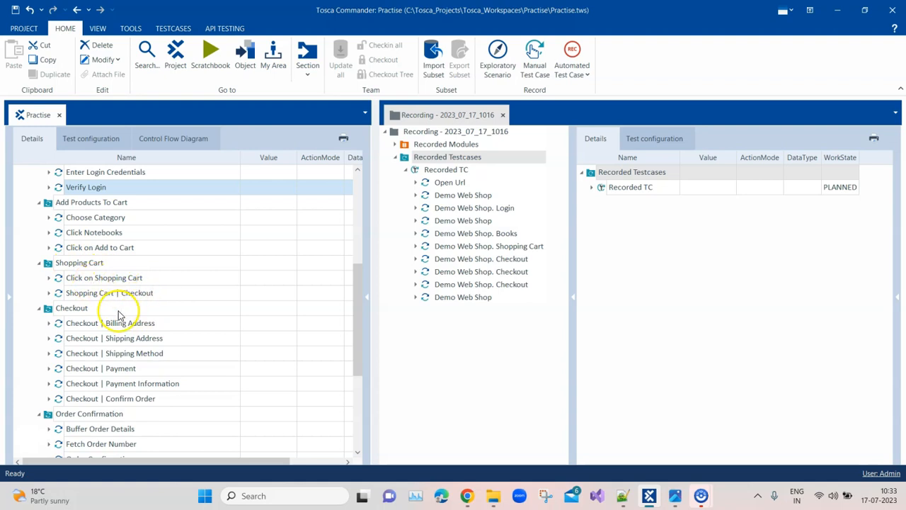
pyautogui.moveTo(105, 337)
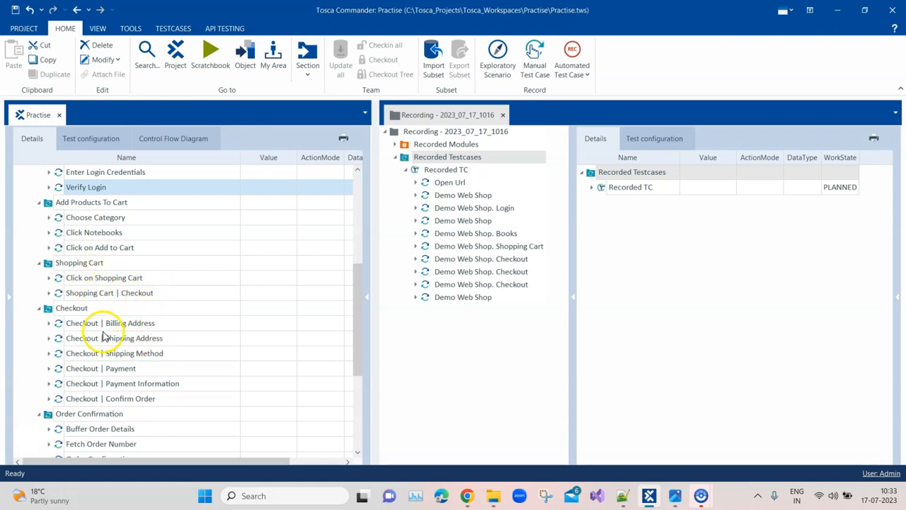
pyautogui.scroll(-3)
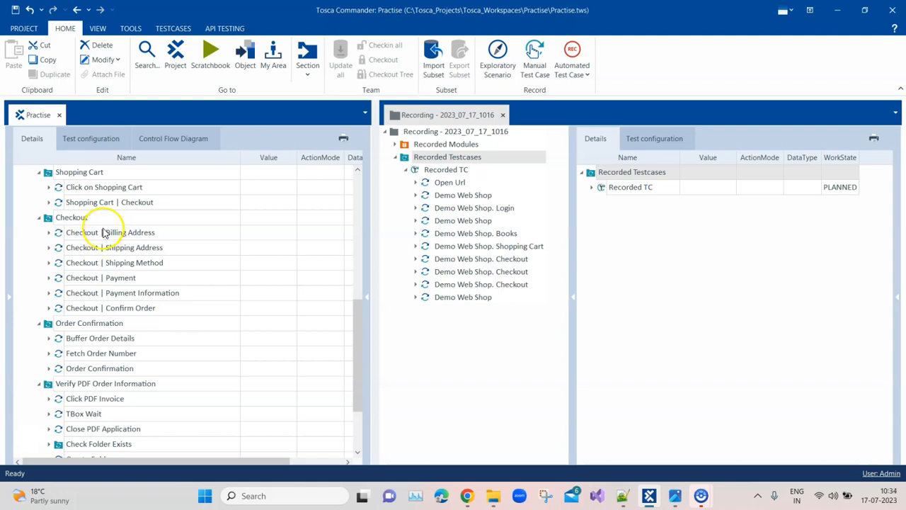
pyautogui.moveTo(119, 256)
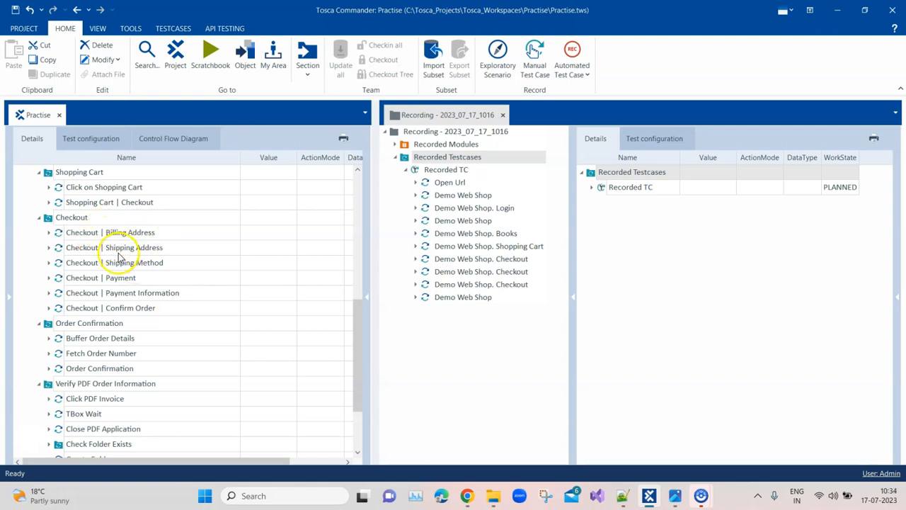
pyautogui.moveTo(147, 271)
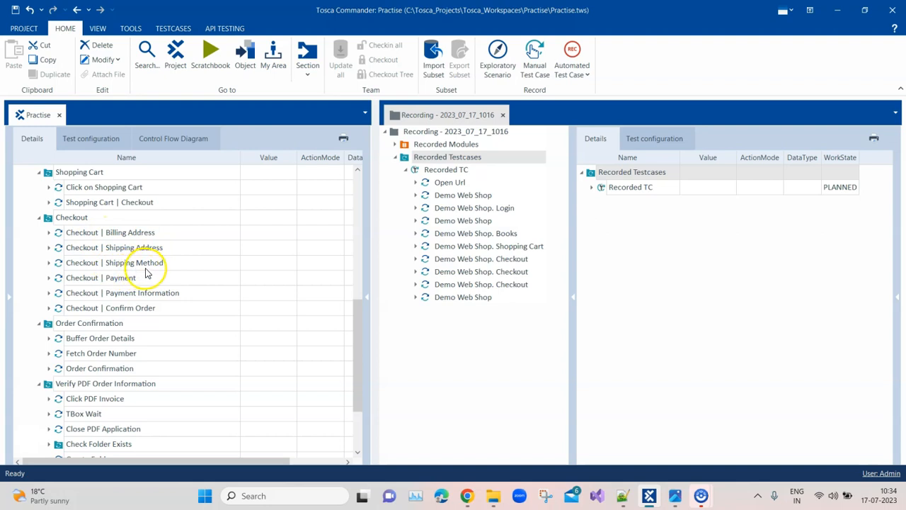
pyautogui.moveTo(144, 345)
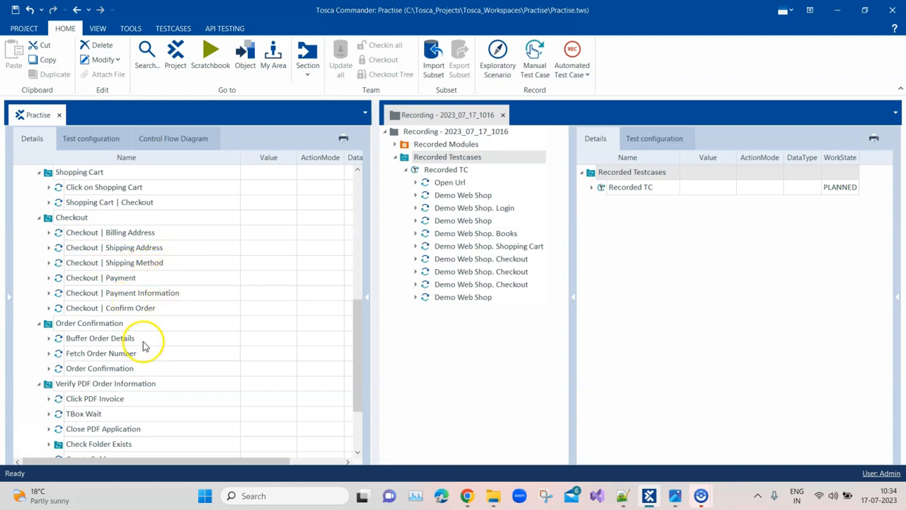
pyautogui.moveTo(120, 398)
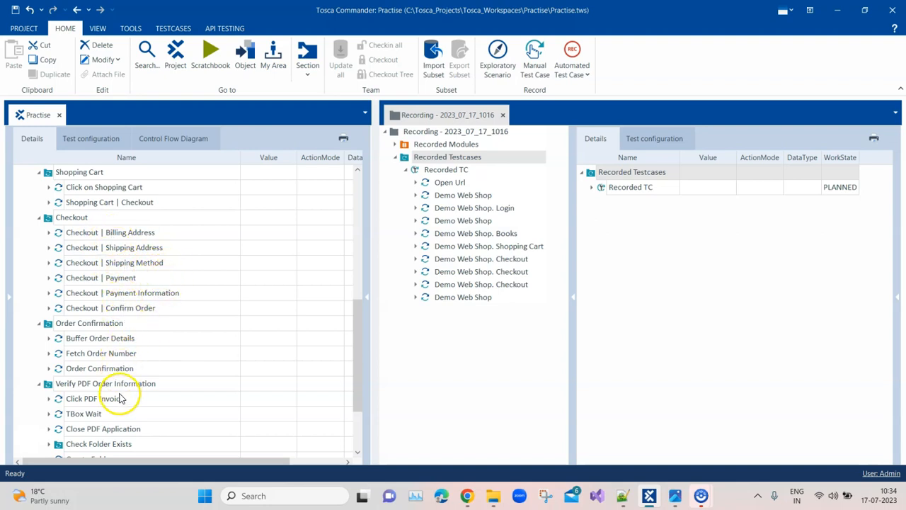
pyautogui.moveTo(110, 232)
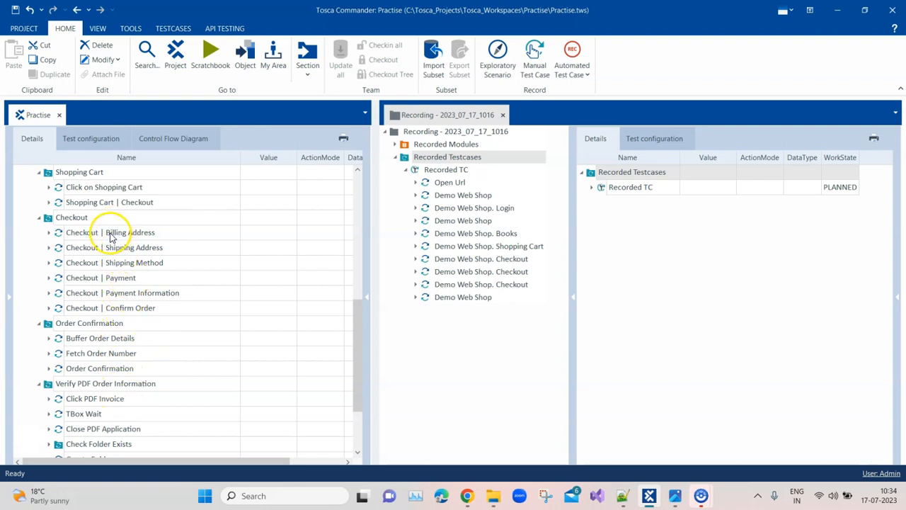
pyautogui.moveTo(176, 238)
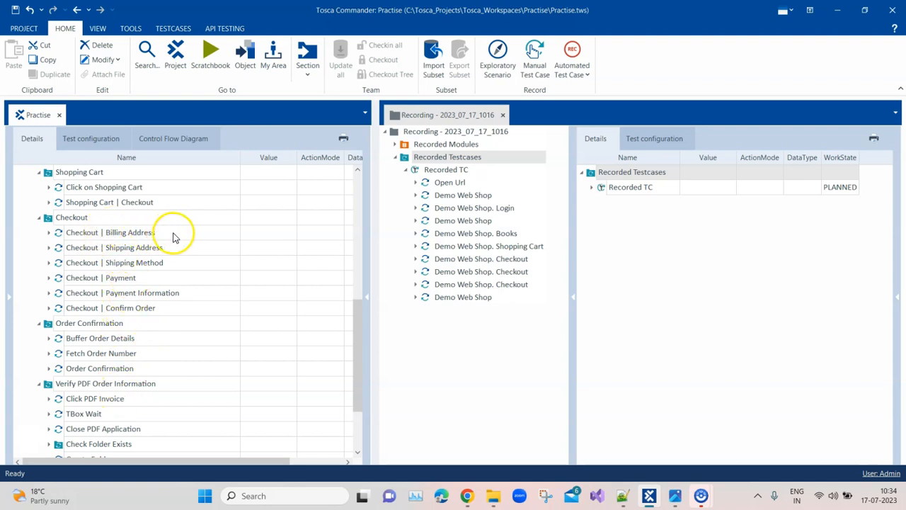
pyautogui.moveTo(136, 345)
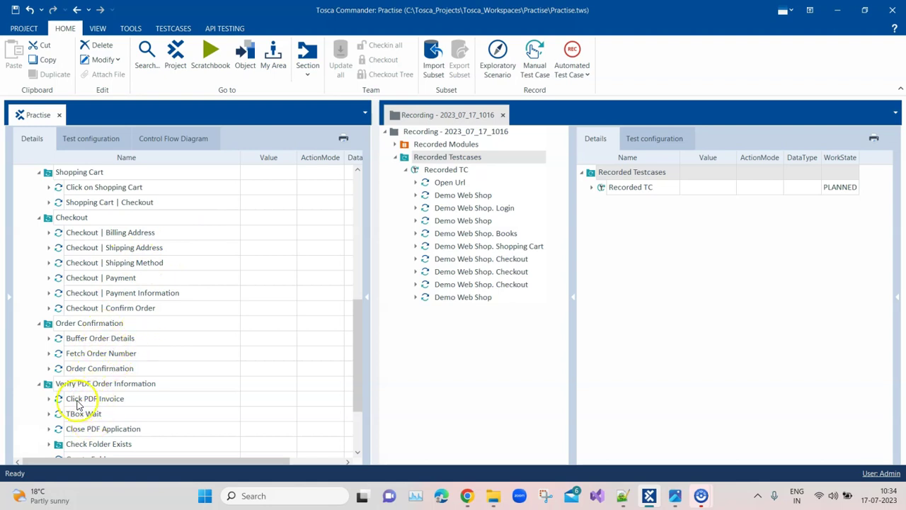
pyautogui.moveTo(155, 224)
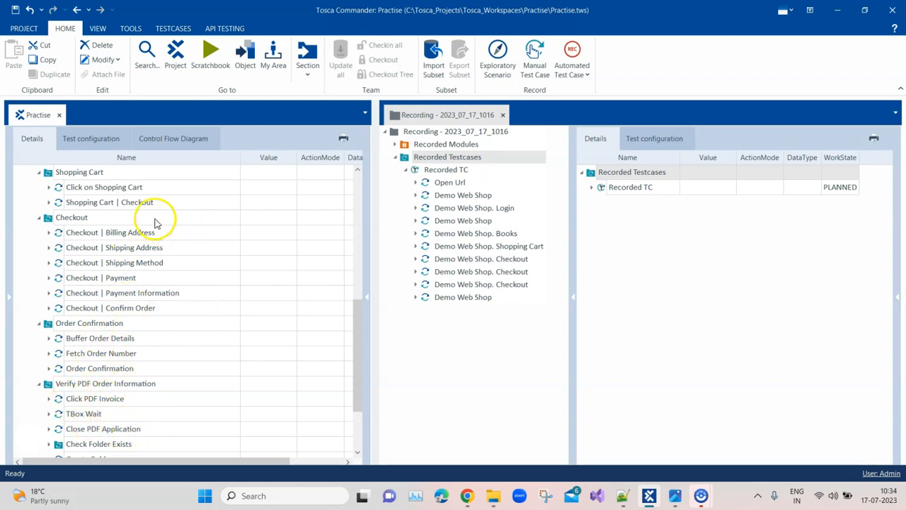
pyautogui.moveTo(87, 228)
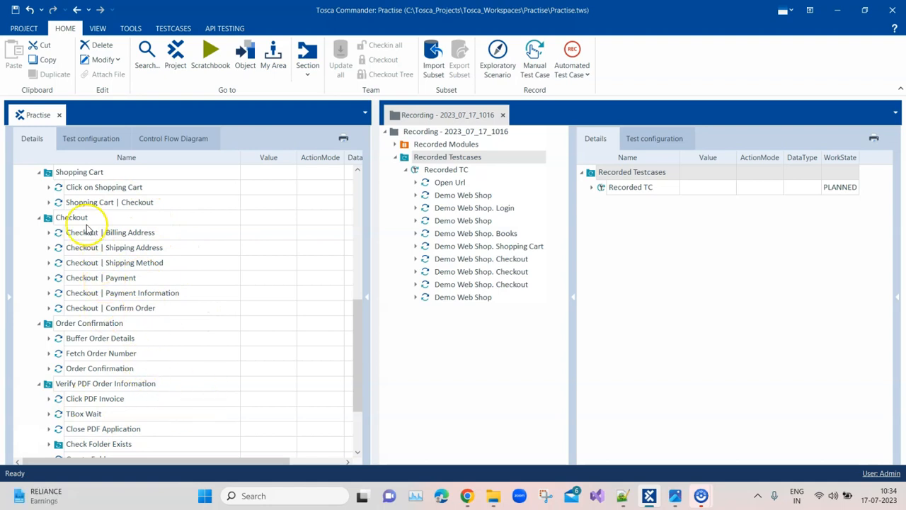
pyautogui.click(58, 232)
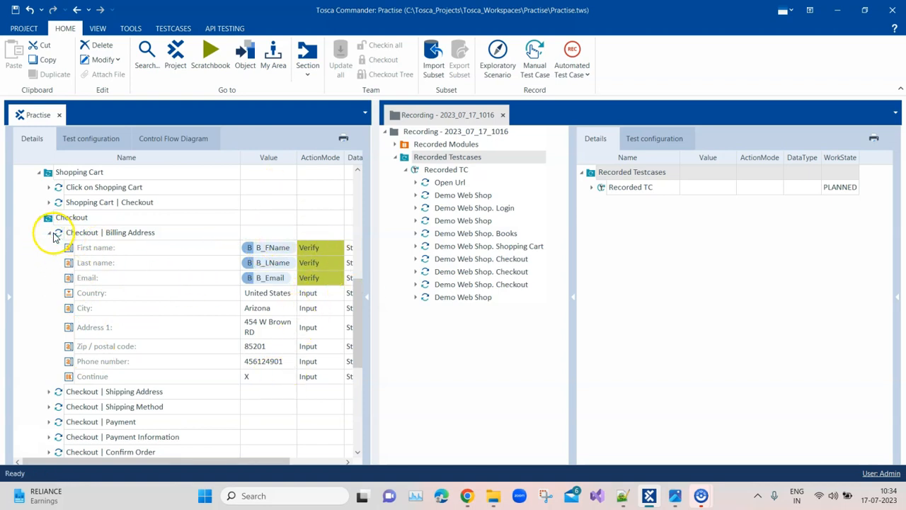
pyautogui.click(58, 232)
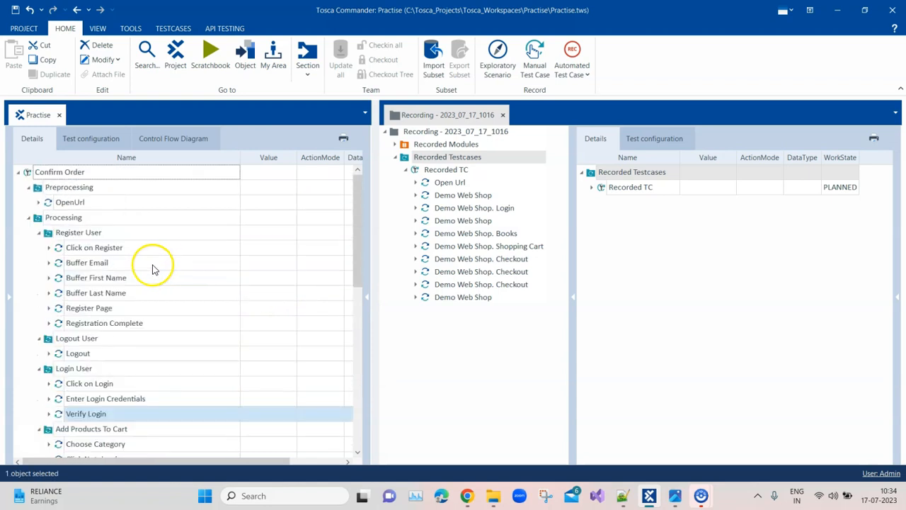
pyautogui.moveTo(88, 246)
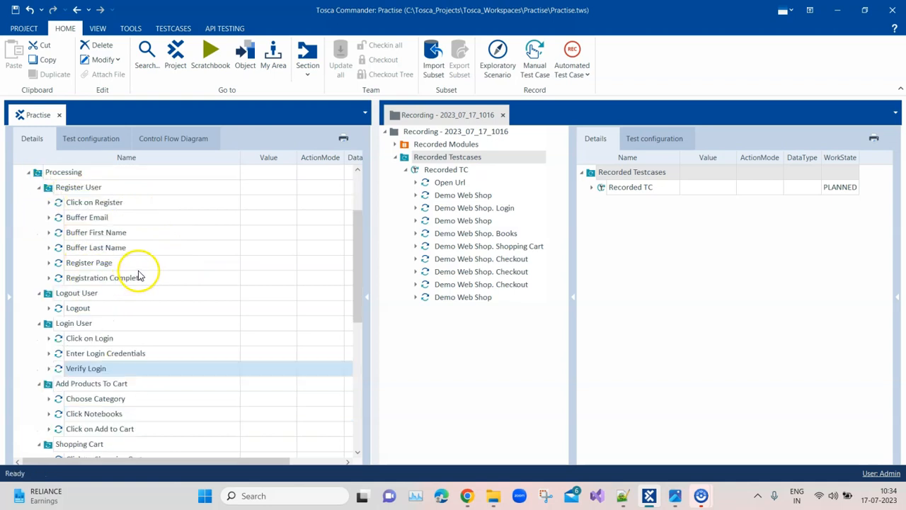
pyautogui.scroll(-3)
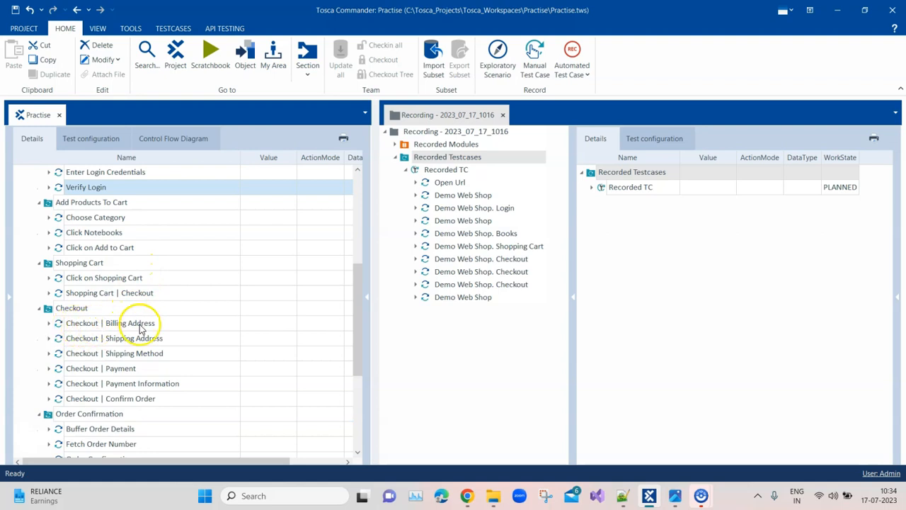
pyautogui.moveTo(132, 359)
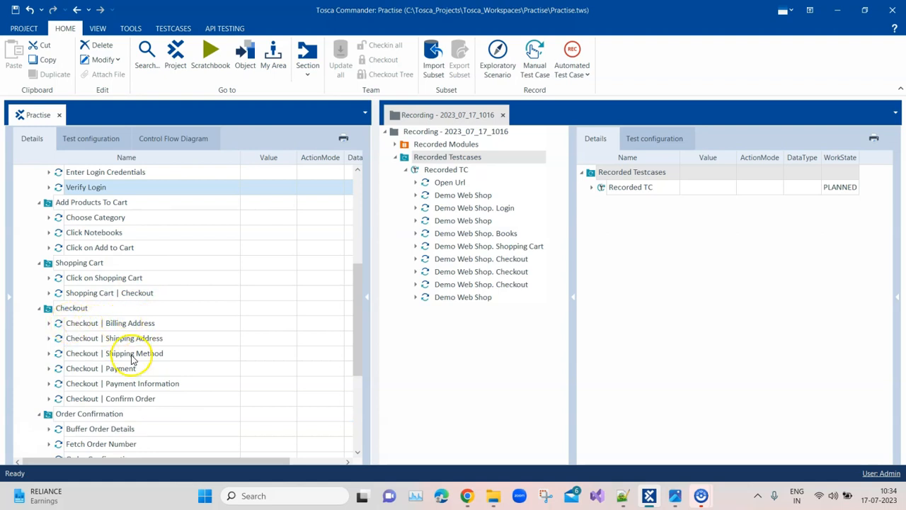
pyautogui.moveTo(105, 382)
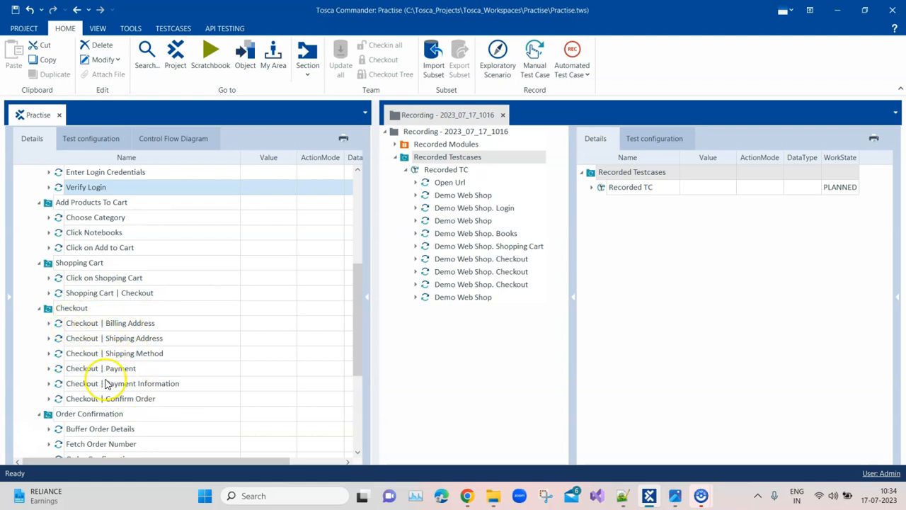
pyautogui.moveTo(76, 277)
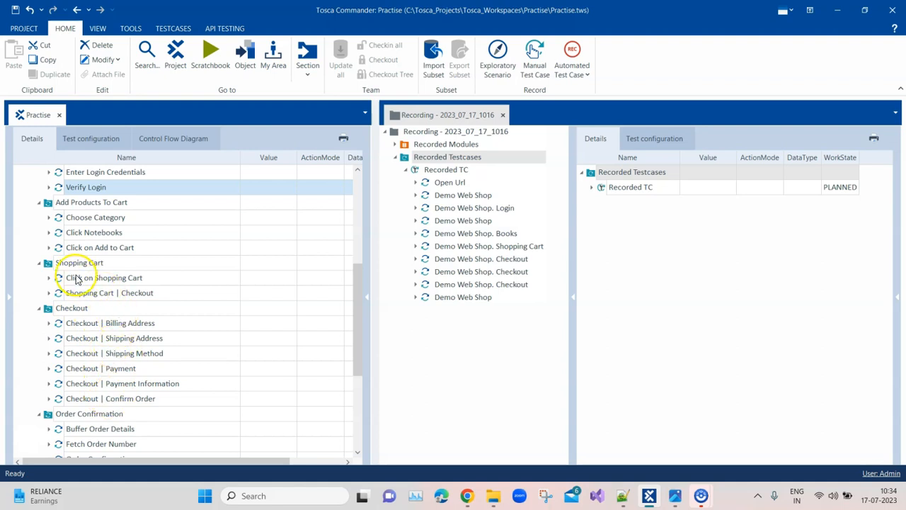
pyautogui.moveTo(147, 278)
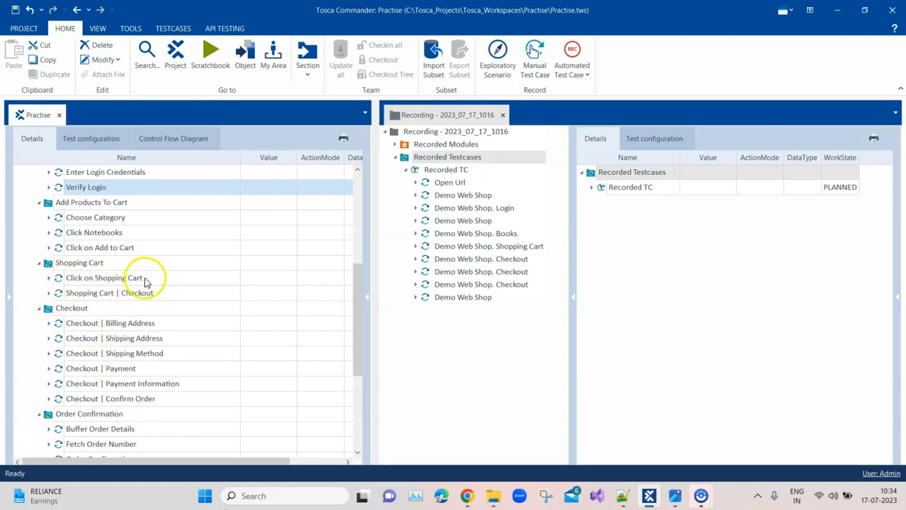
pyautogui.moveTo(116, 285)
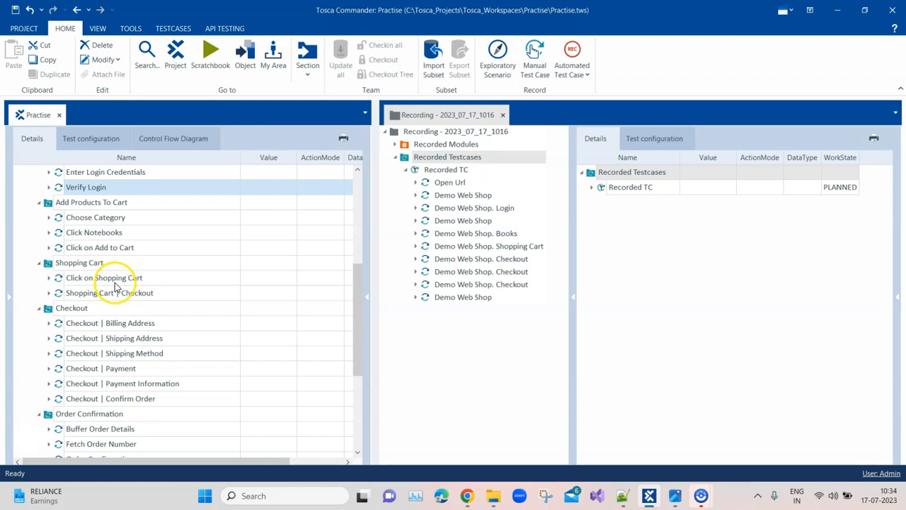
pyautogui.moveTo(141, 323)
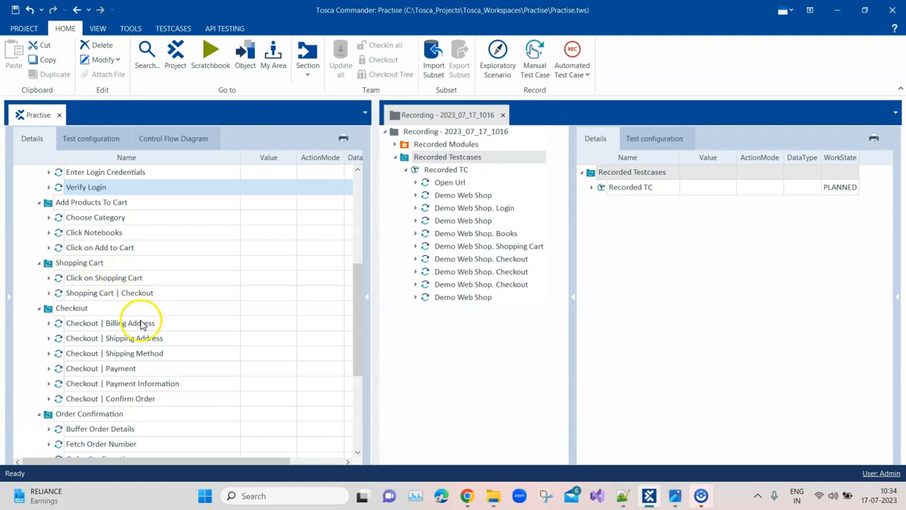
pyautogui.scroll(-3)
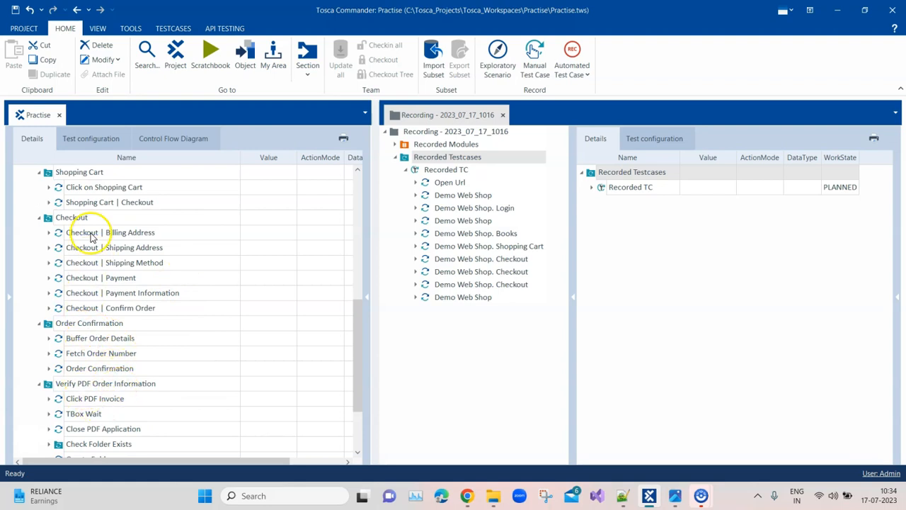
pyautogui.moveTo(130, 362)
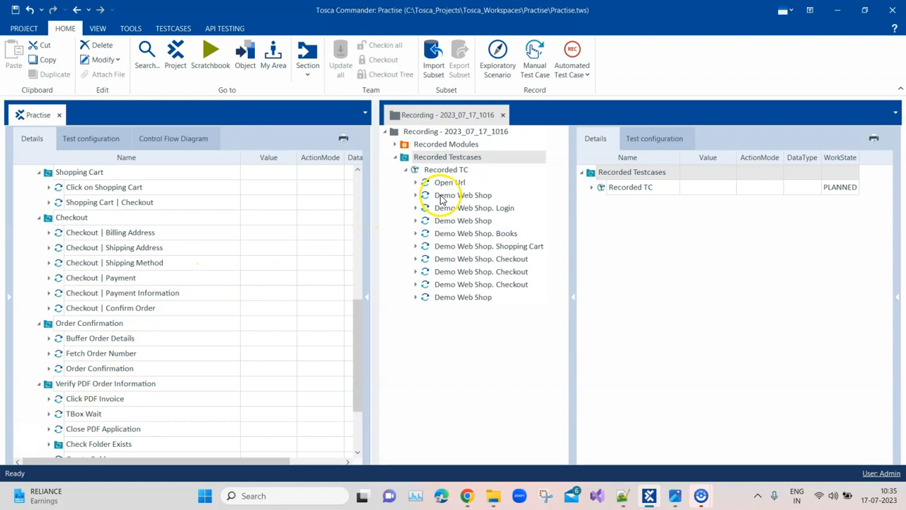
pyautogui.moveTo(521, 178)
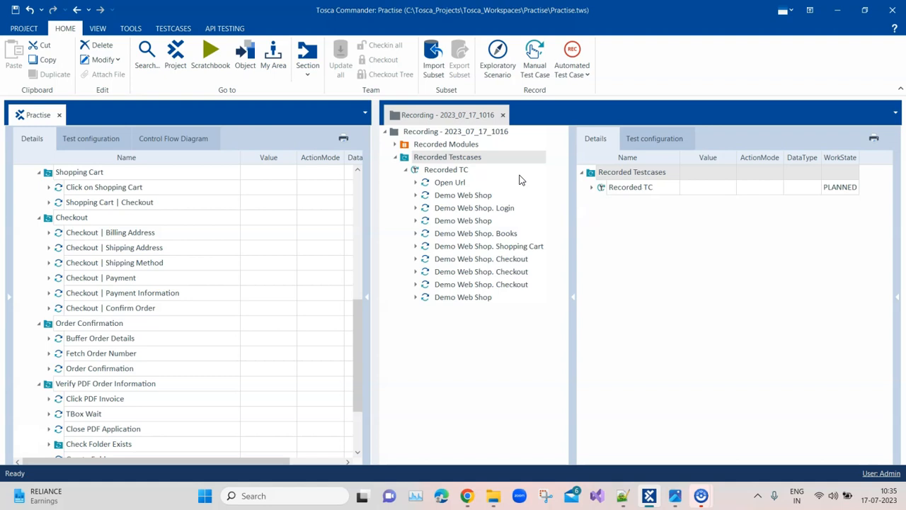
pyautogui.moveTo(516, 179)
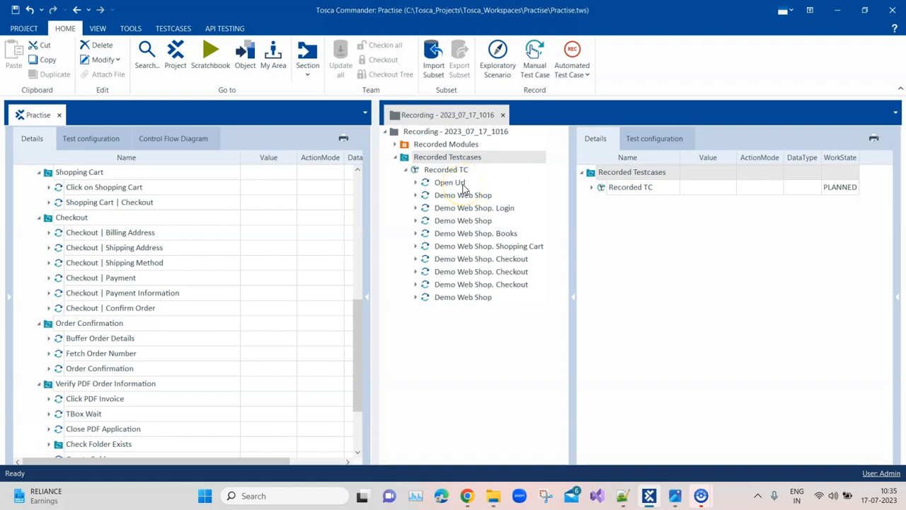
pyautogui.click(450, 181)
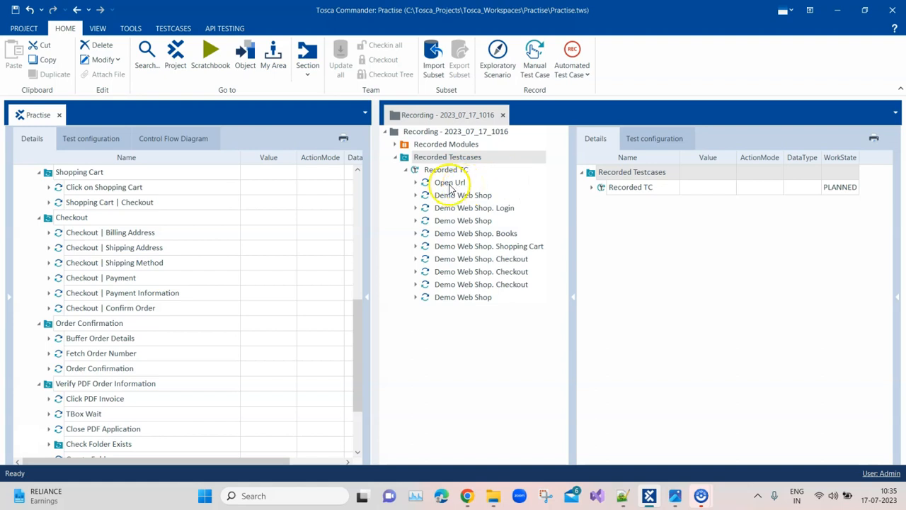
pyautogui.moveTo(417, 186)
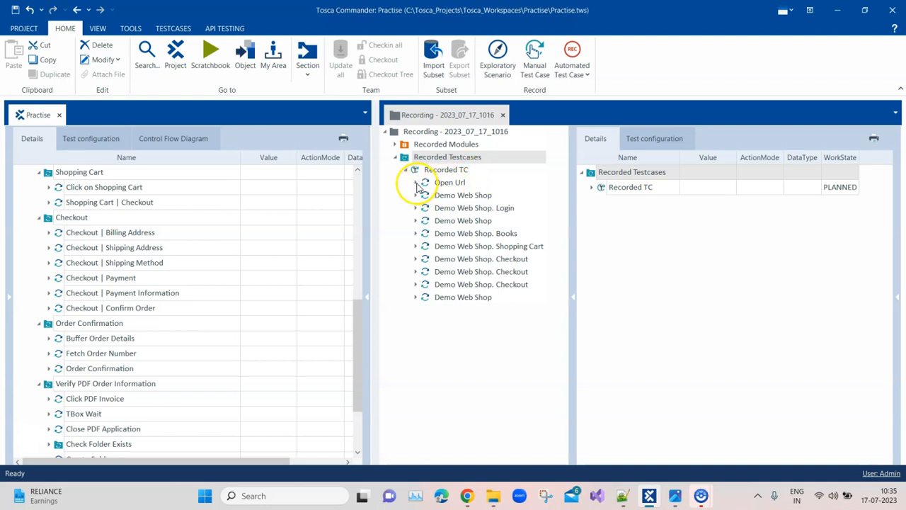
pyautogui.click(416, 181)
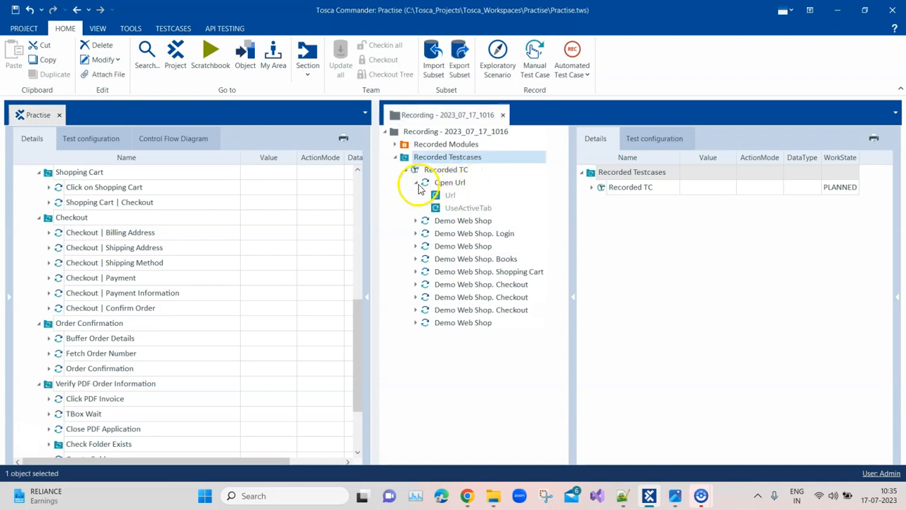
pyautogui.click(416, 181)
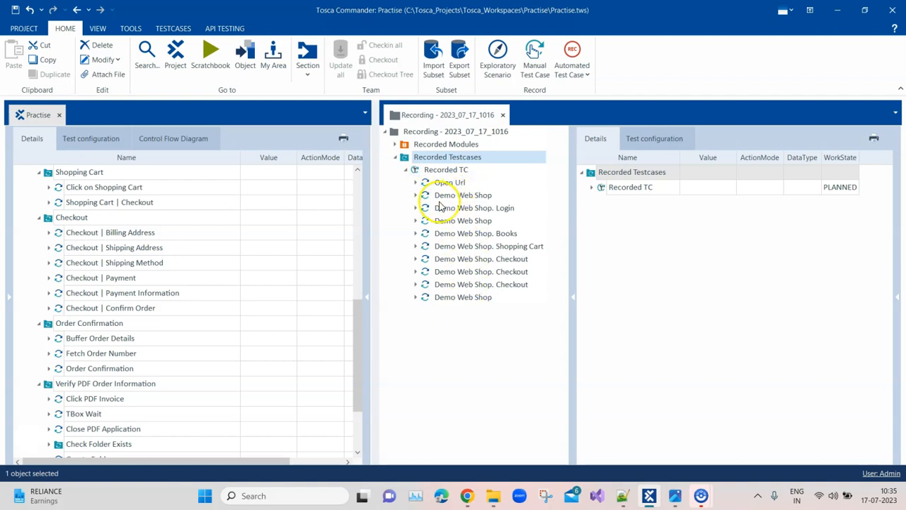
pyautogui.moveTo(481, 199)
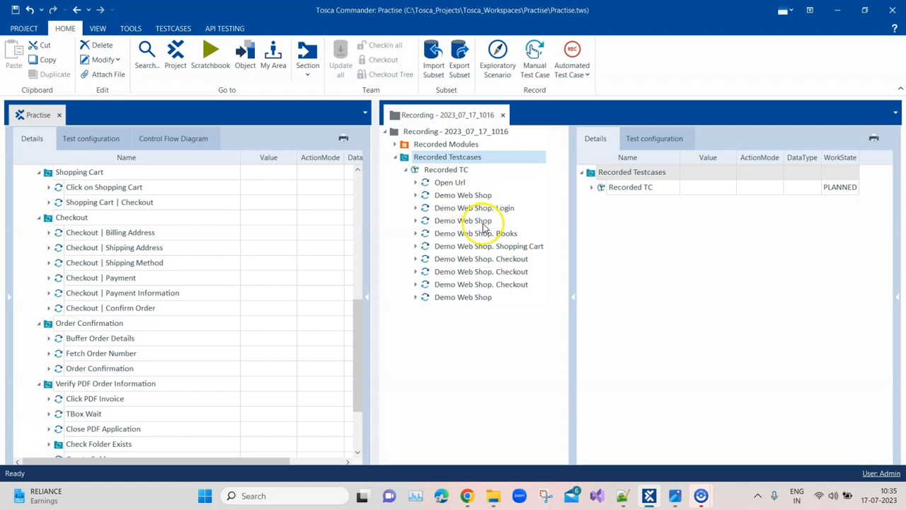
pyautogui.moveTo(437, 238)
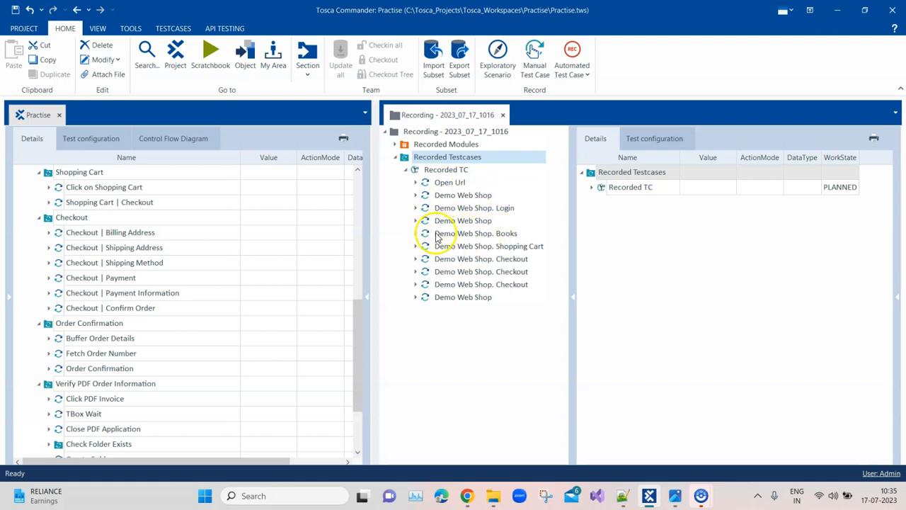
pyautogui.moveTo(469, 242)
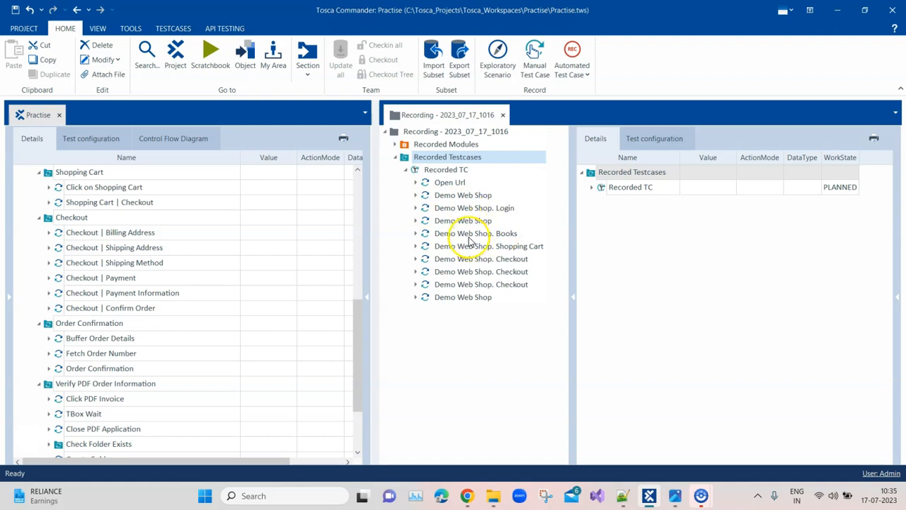
pyautogui.moveTo(498, 257)
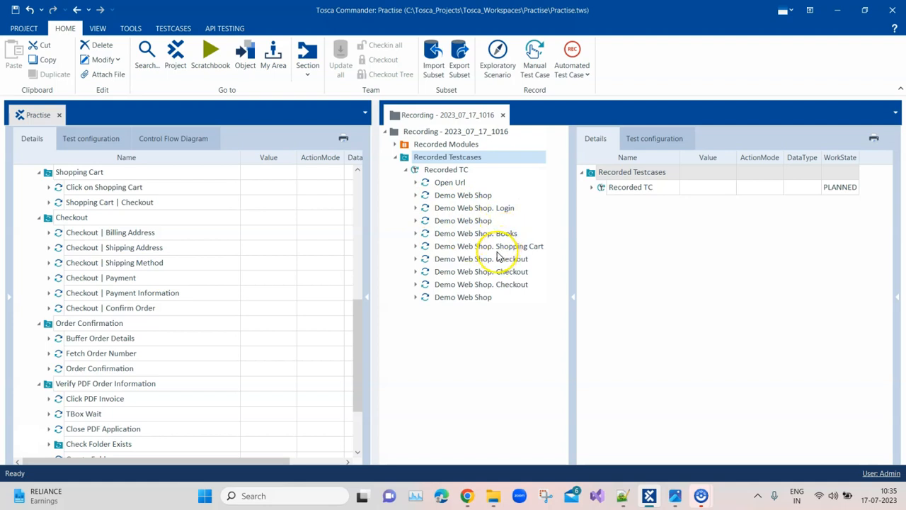
pyautogui.moveTo(488, 242)
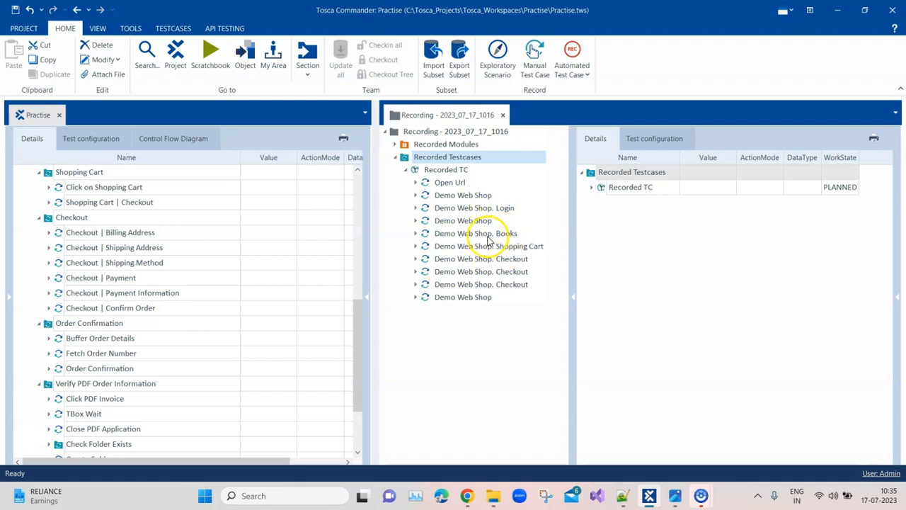
pyautogui.moveTo(422, 263)
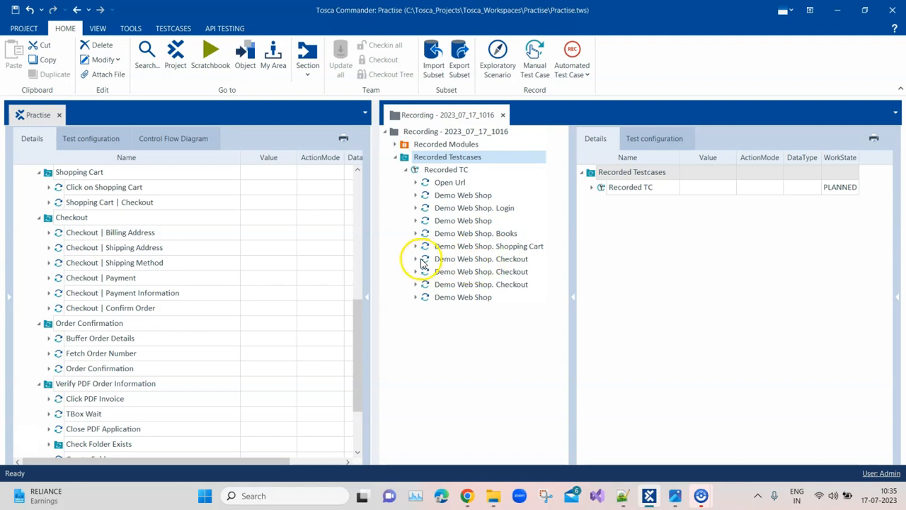
pyautogui.moveTo(504, 283)
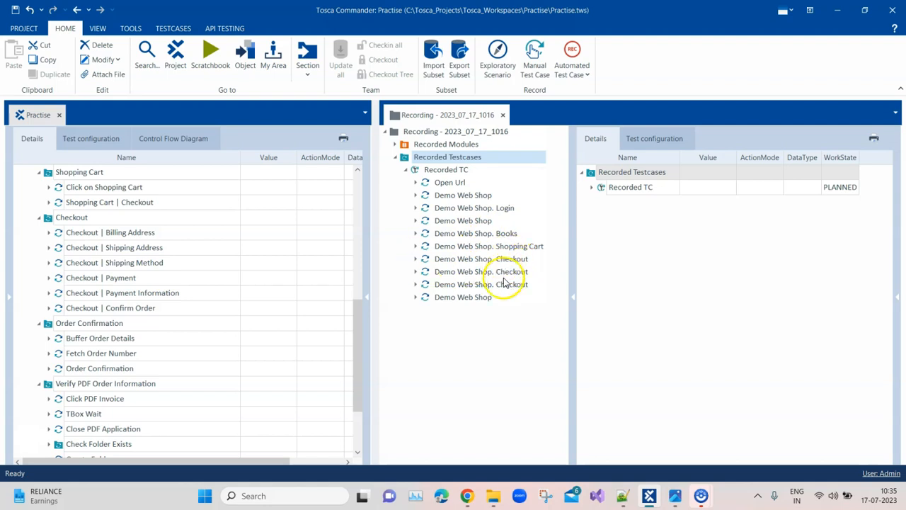
pyautogui.moveTo(507, 262)
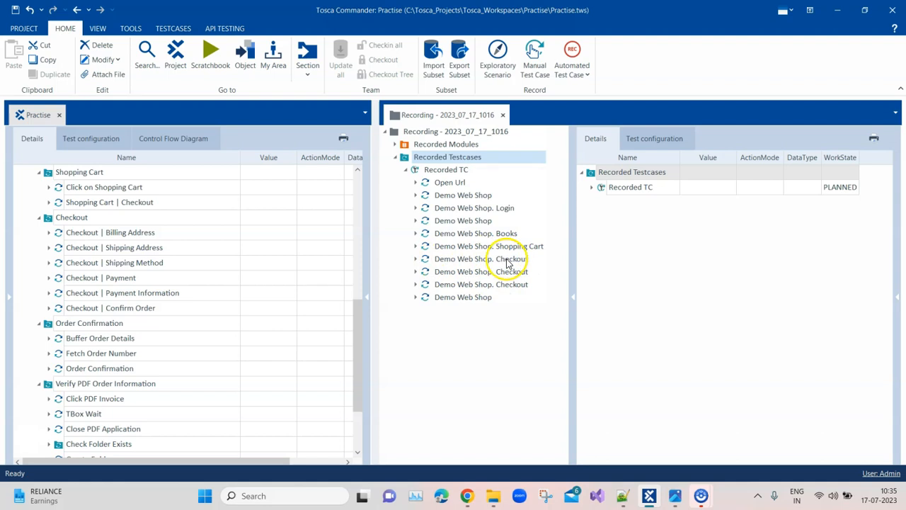
pyautogui.moveTo(502, 295)
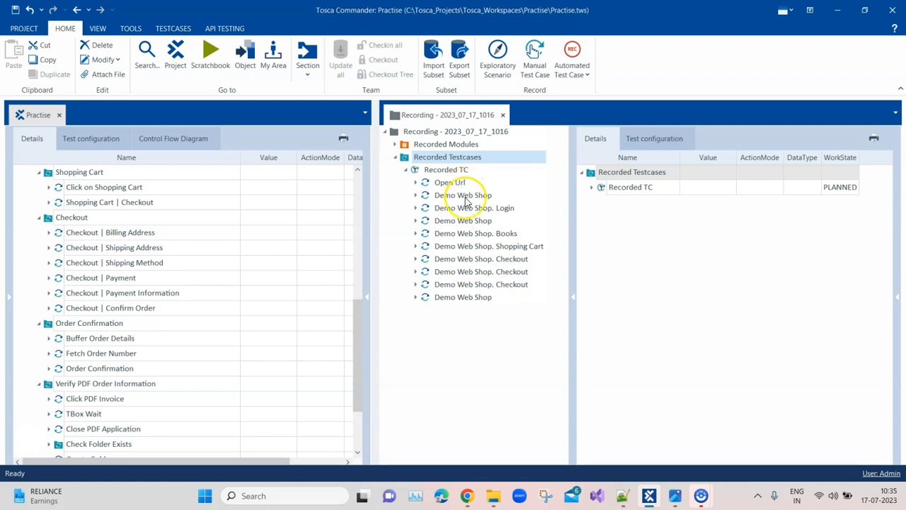
pyautogui.moveTo(526, 201)
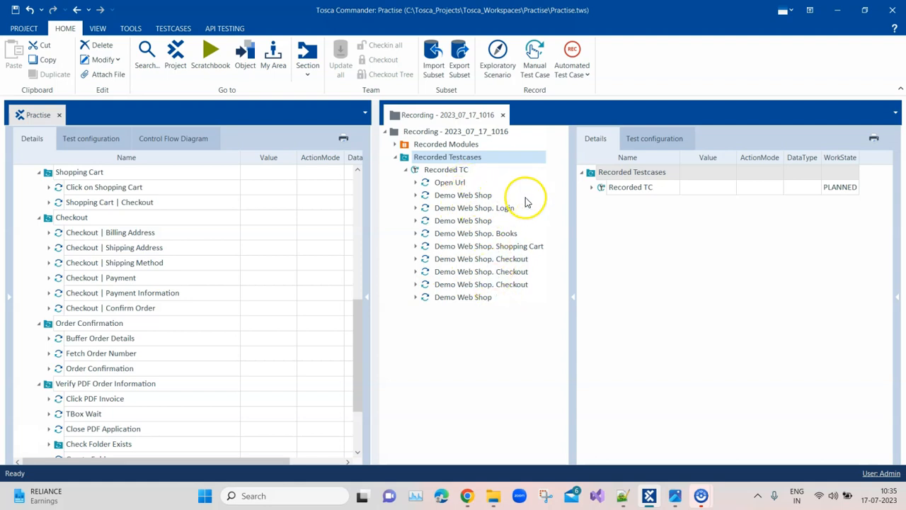
pyautogui.moveTo(541, 271)
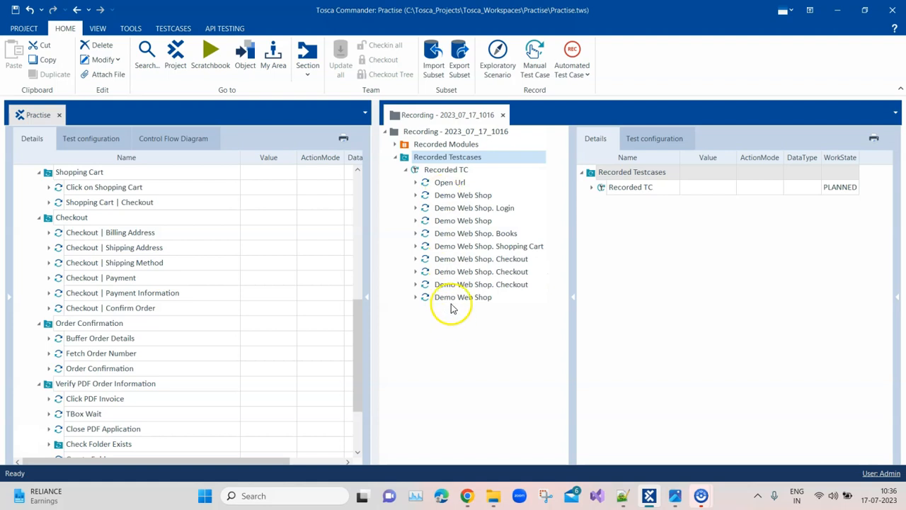
pyautogui.click(405, 144)
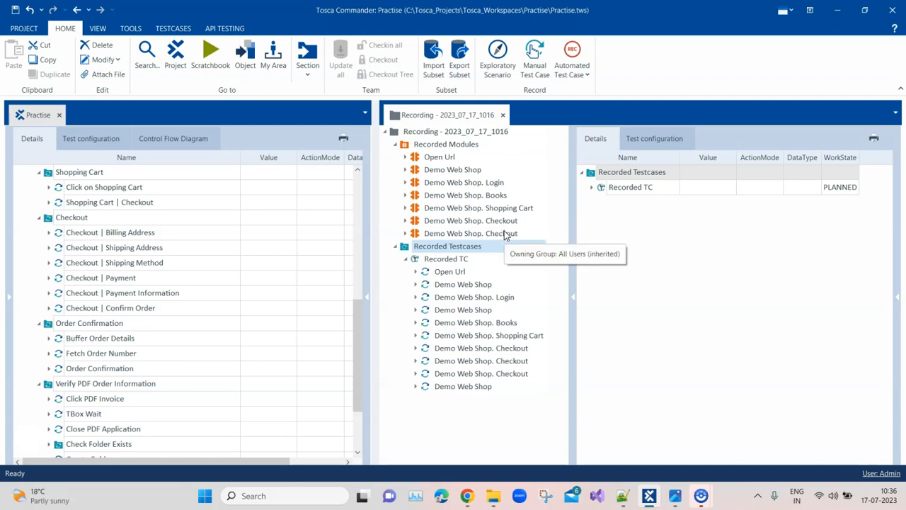
pyautogui.moveTo(428, 196)
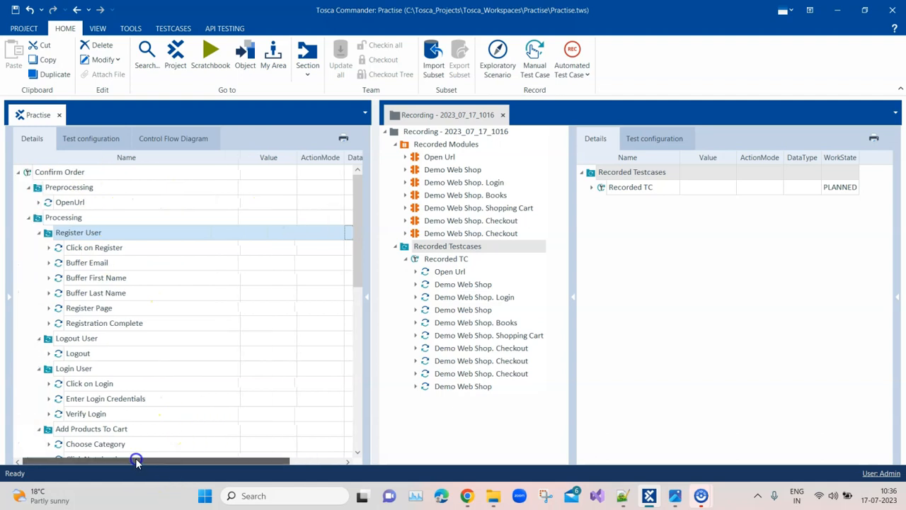
pyautogui.moveTo(361, 230)
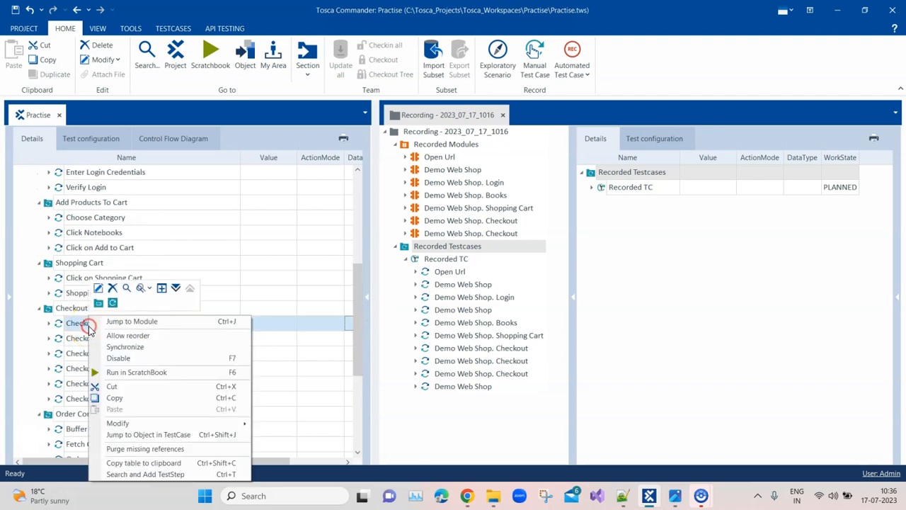
pyautogui.moveTo(132, 327)
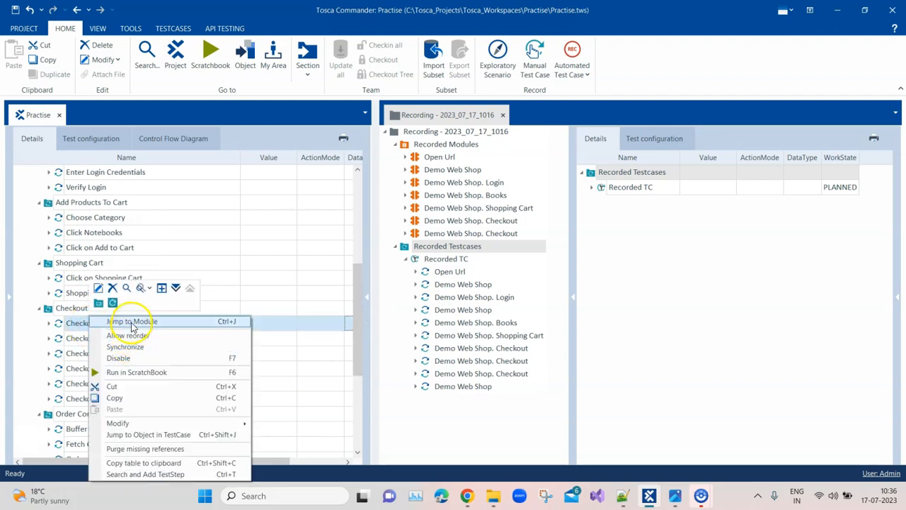
# - Jump to the module behind the Checkout | Billing Address test step
pyautogui.click(130, 322)
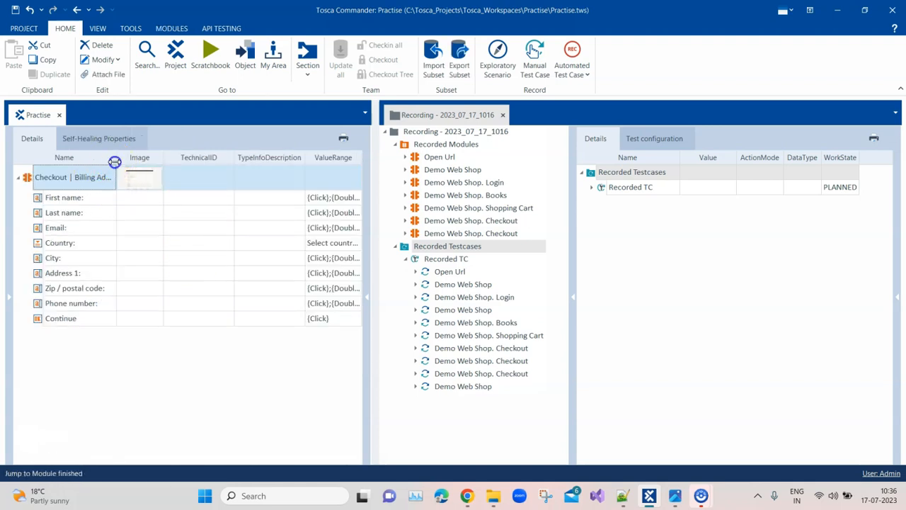
# - Show a recorded Demo Web Shop. Checkout module's controls beside the Checkout | Billing Address module
pyautogui.click(56, 176)
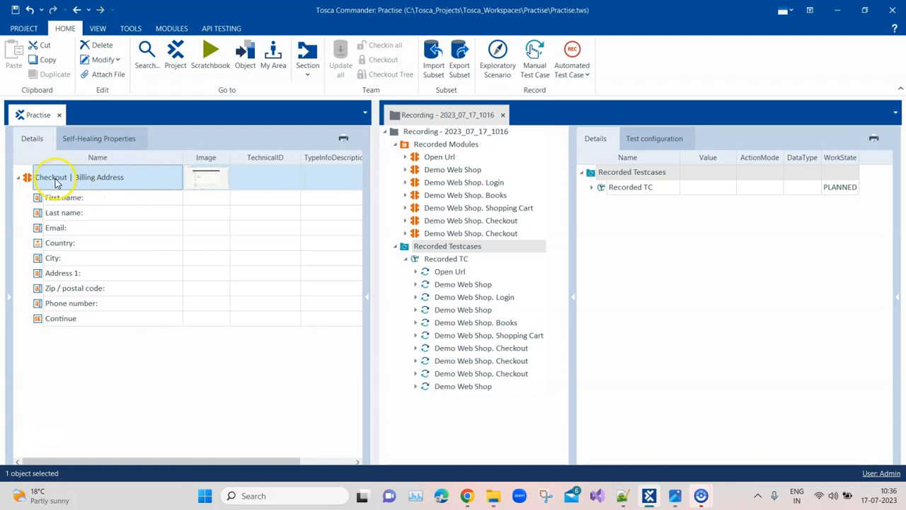
pyautogui.moveTo(105, 185)
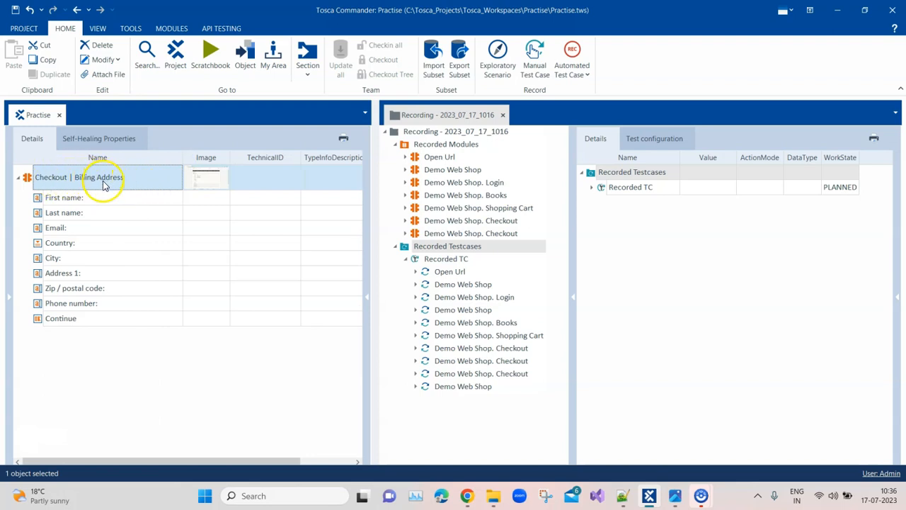
pyautogui.click(470, 221)
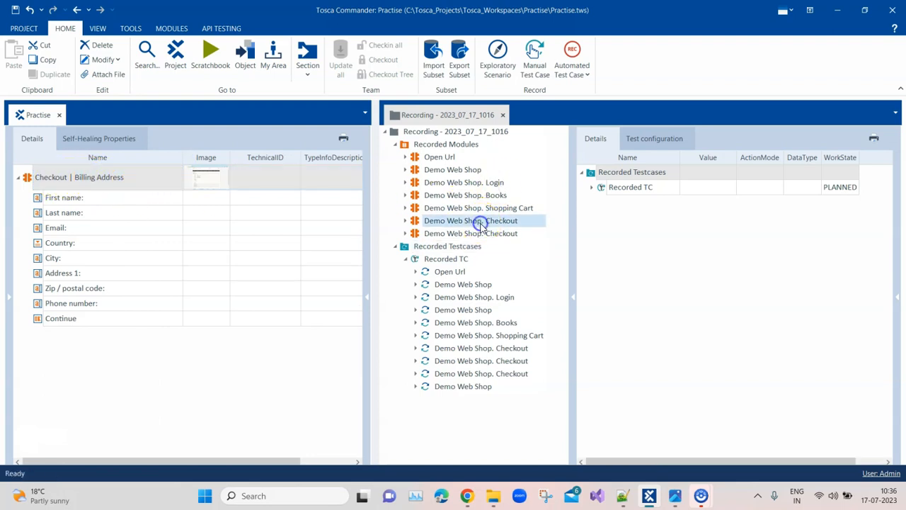
pyautogui.click(470, 221)
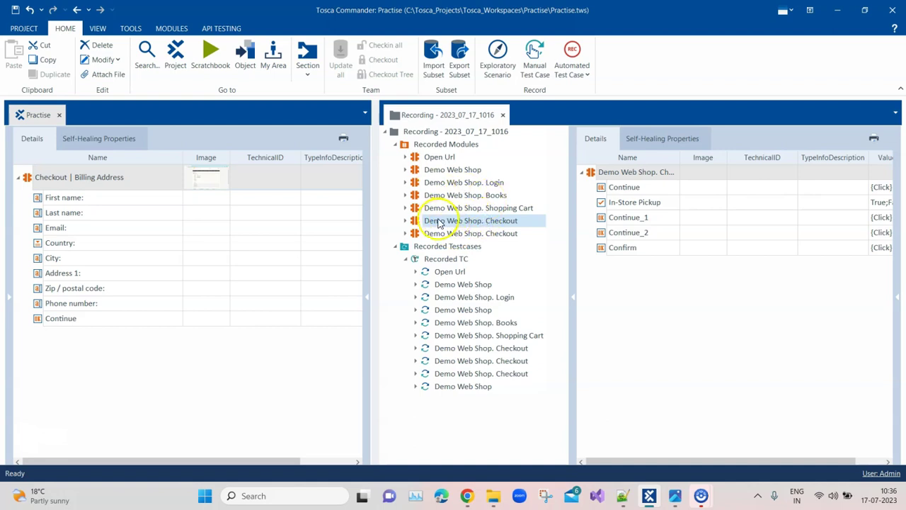
pyautogui.moveTo(507, 225)
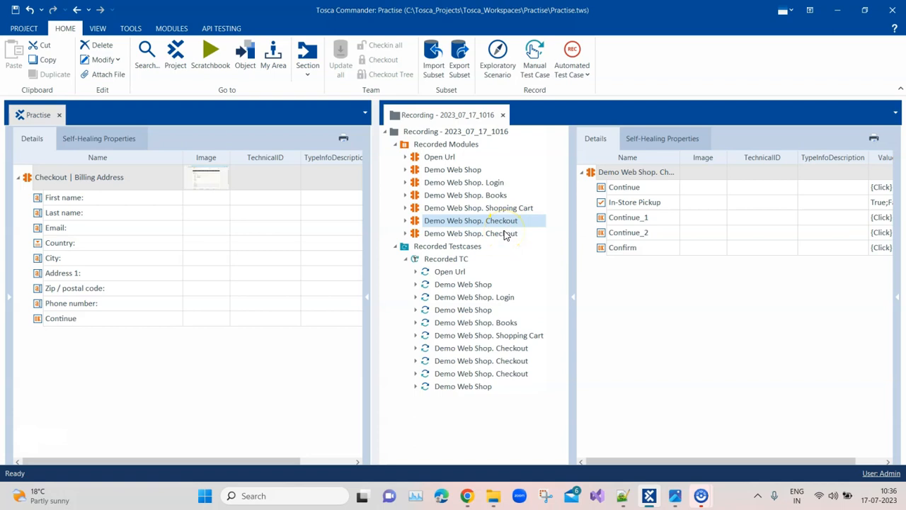
pyautogui.moveTo(502, 233)
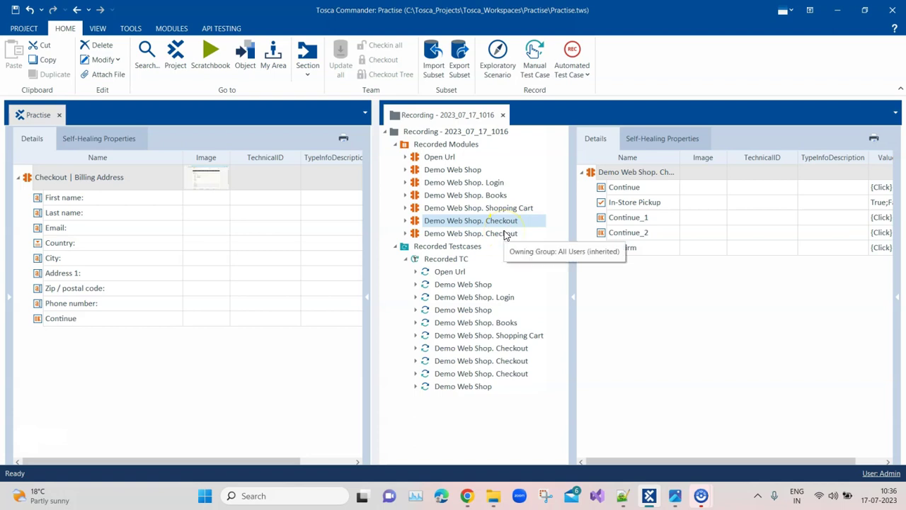